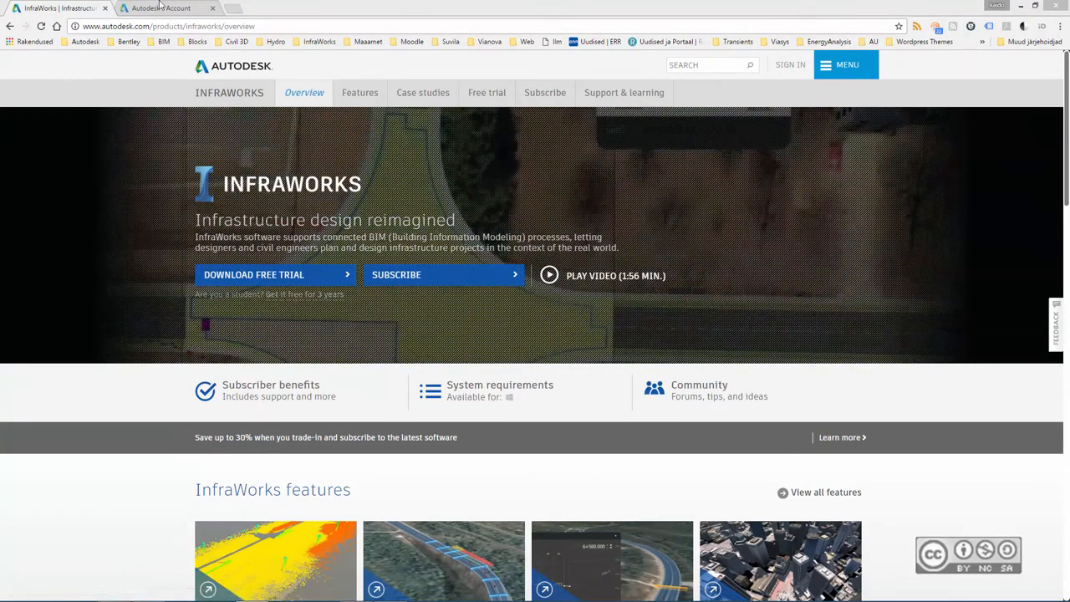
- Show the Autodesk Account page listing all products and services for download
{"action": "left_click", "coordinate": [167, 7]}
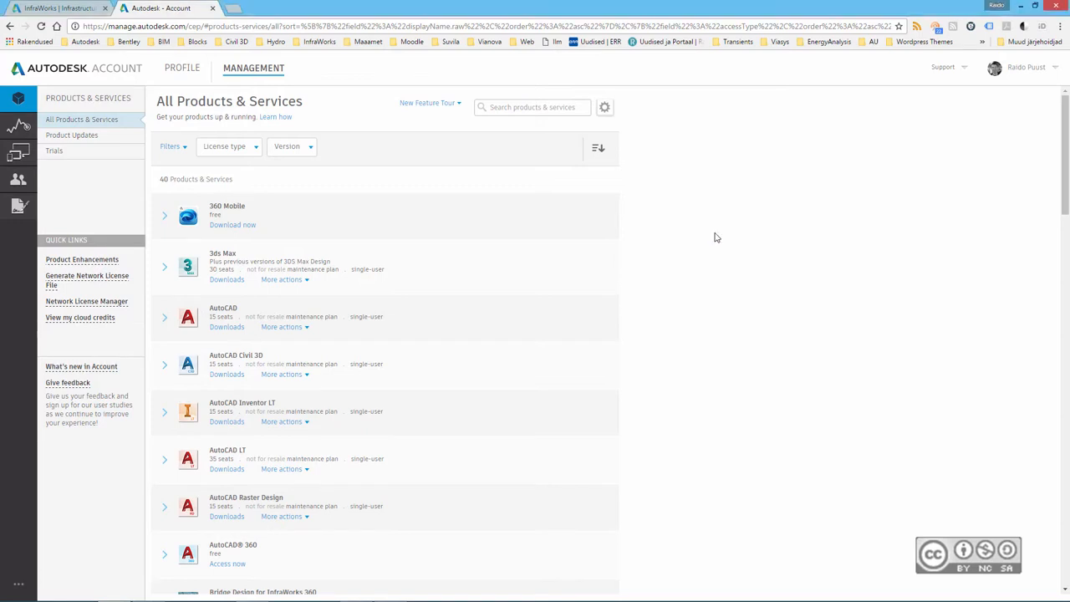
{"action": "mouse_move", "coordinate": [896, 521]}
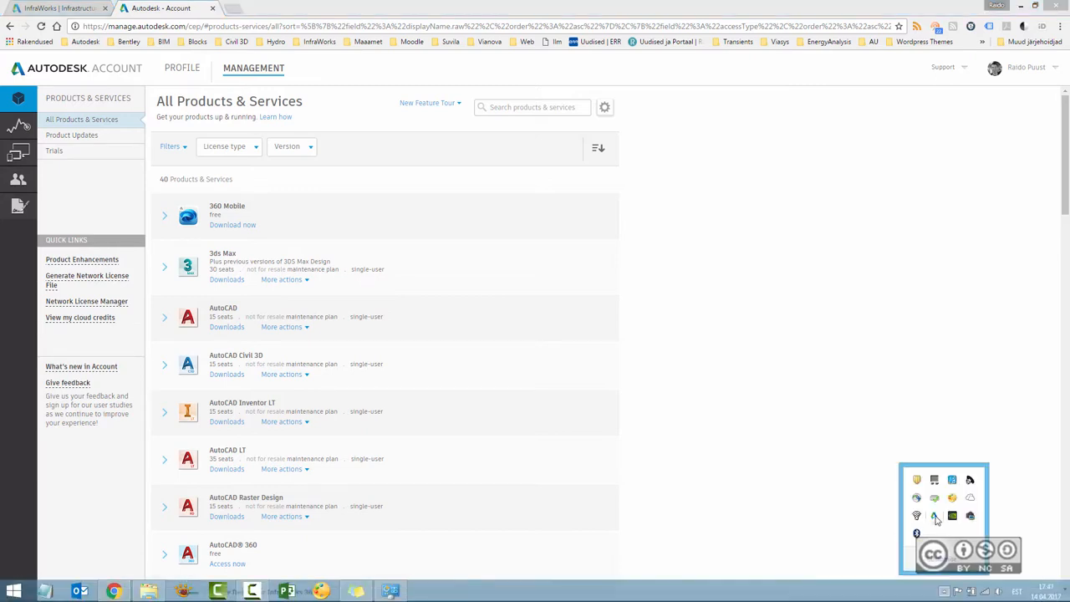
{"action": "mouse_move", "coordinate": [934, 515]}
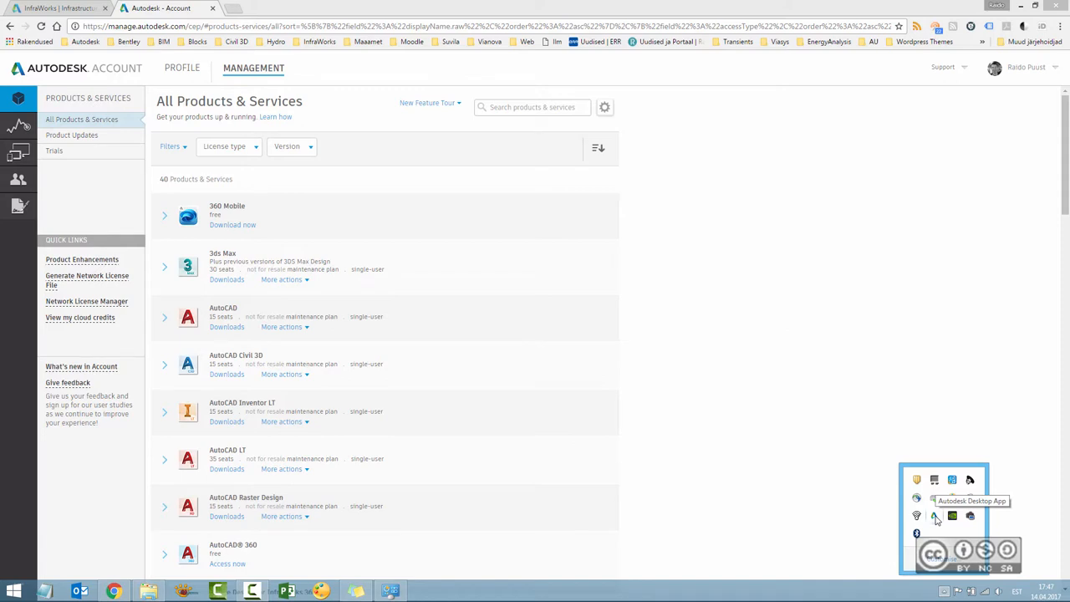
- View the installable products in Autodesk Desktop App, then close it to return to the InfraWorks page
{"action": "left_click", "coordinate": [934, 514]}
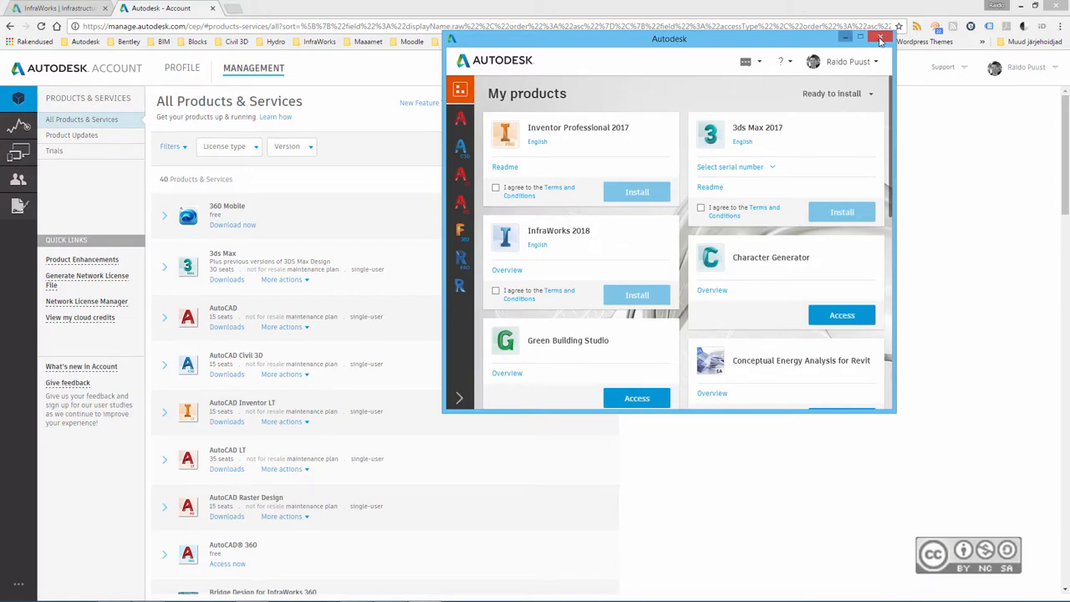
{"action": "left_click", "coordinate": [882, 38]}
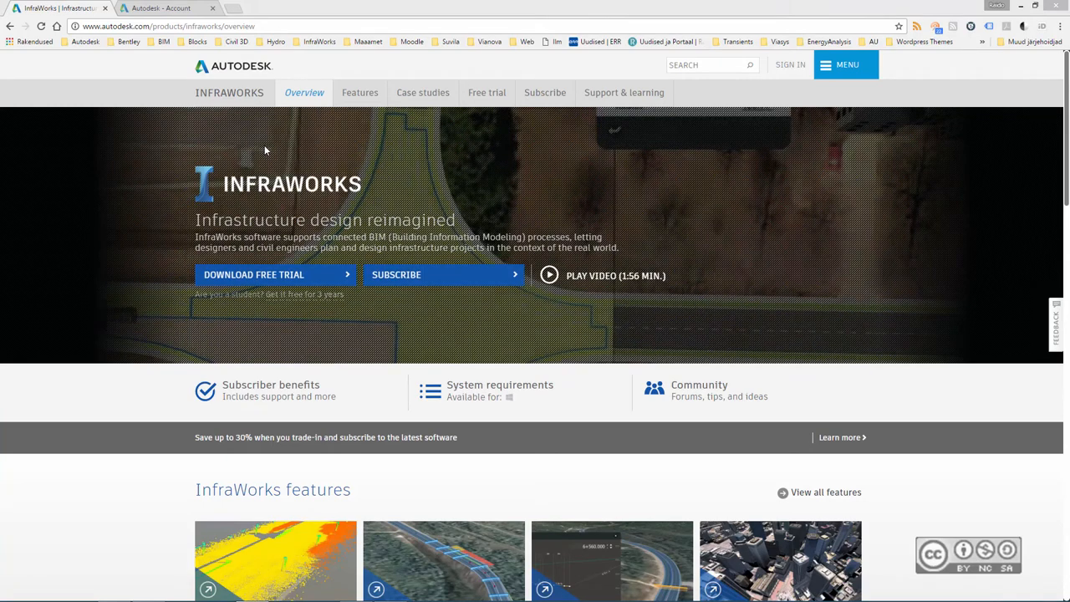
- Sign in with the account email and password on the InfraWorks free-trial page
{"action": "left_click", "coordinate": [487, 93]}
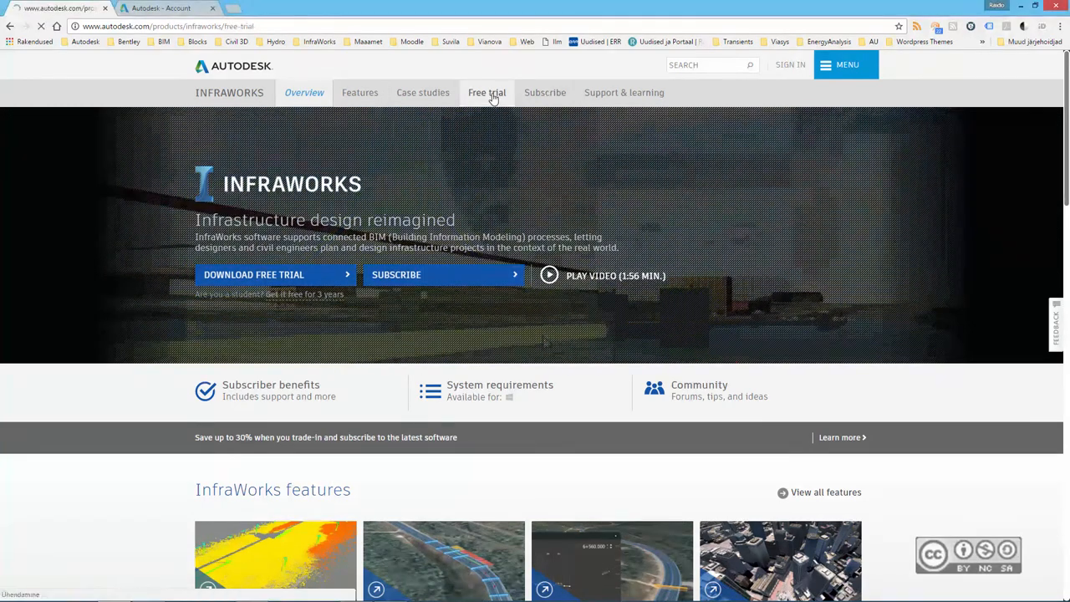
{"action": "left_click", "coordinate": [487, 92]}
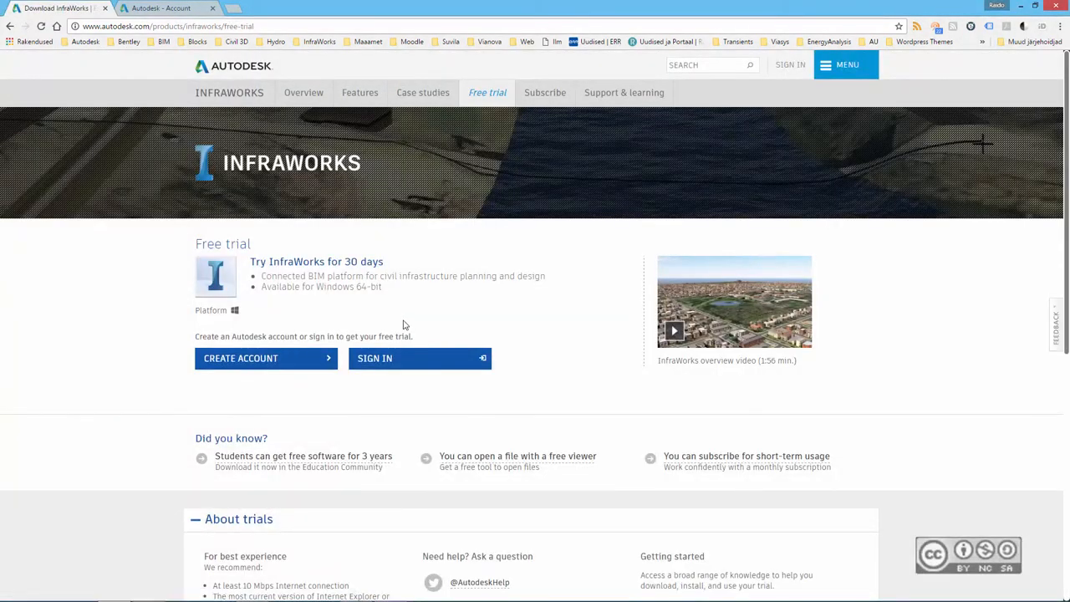
{"action": "mouse_move", "coordinate": [408, 317]}
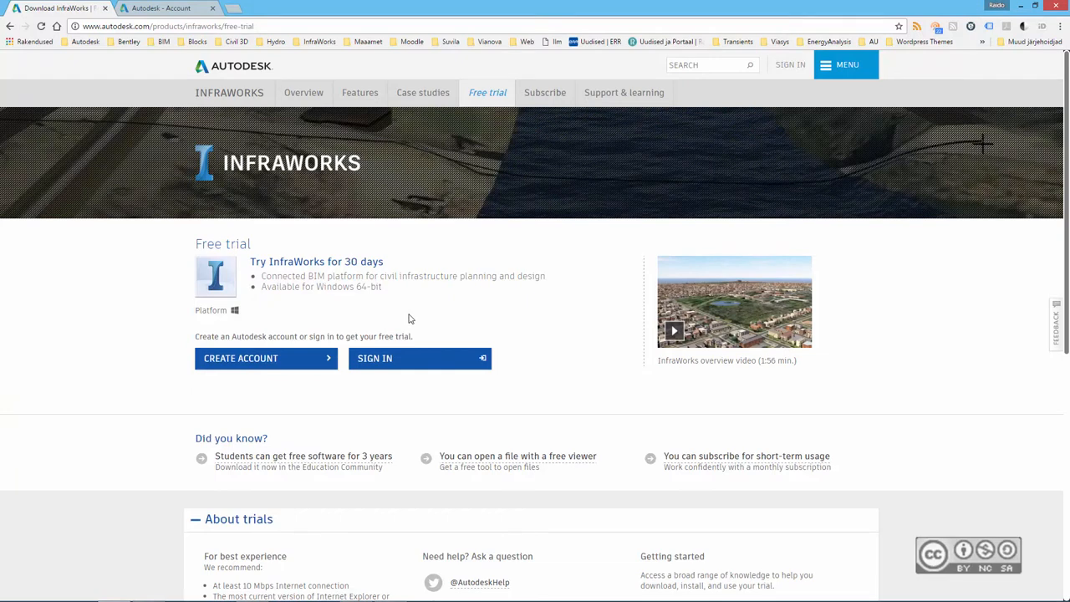
{"action": "mouse_move", "coordinate": [375, 314]}
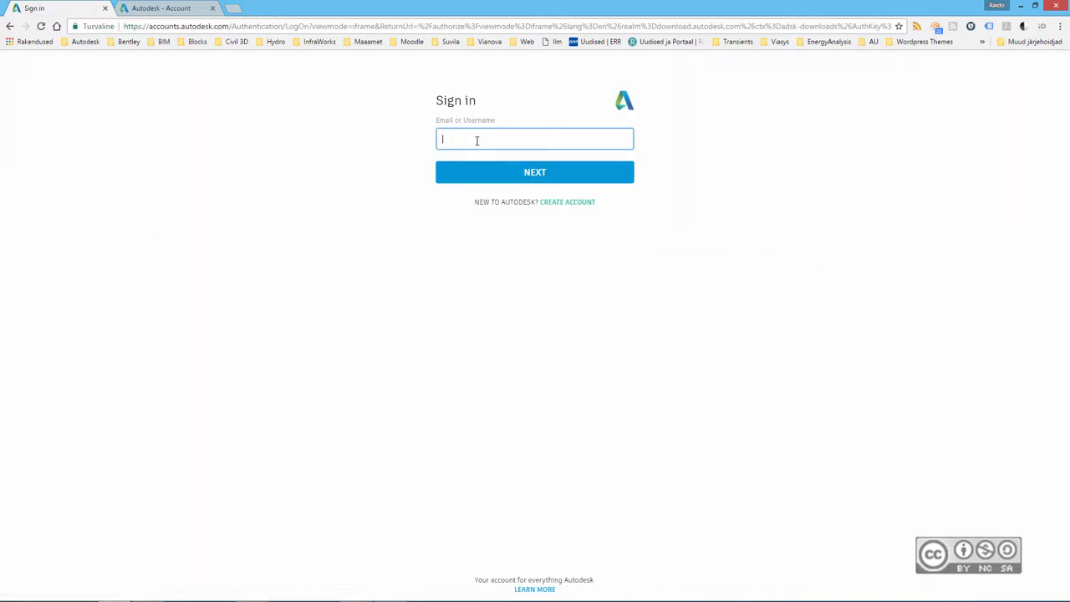
{"action": "left_click", "coordinate": [534, 170]}
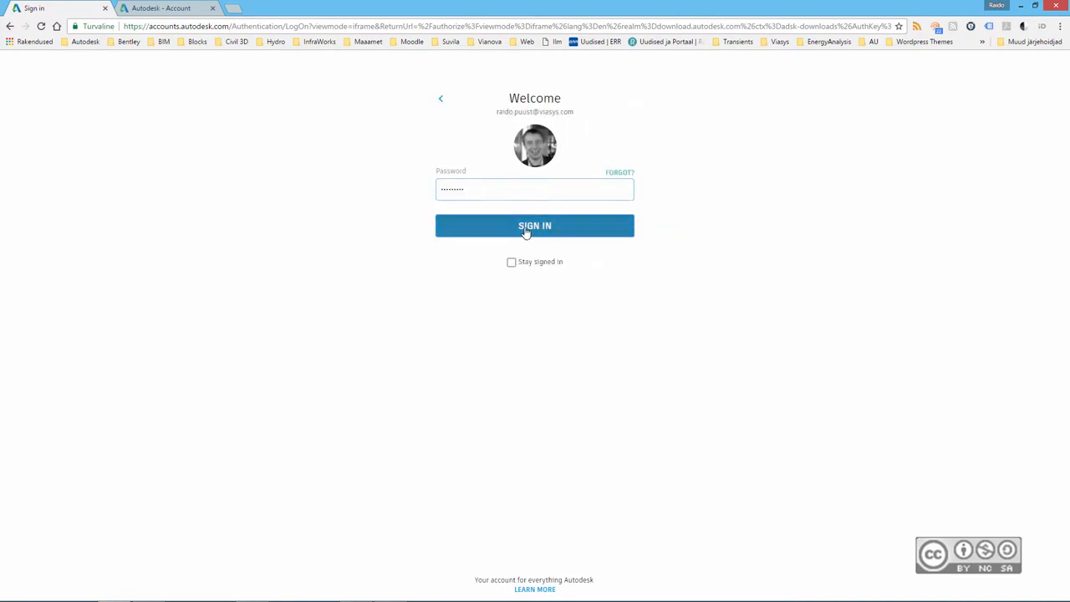
{"action": "left_click", "coordinate": [535, 226]}
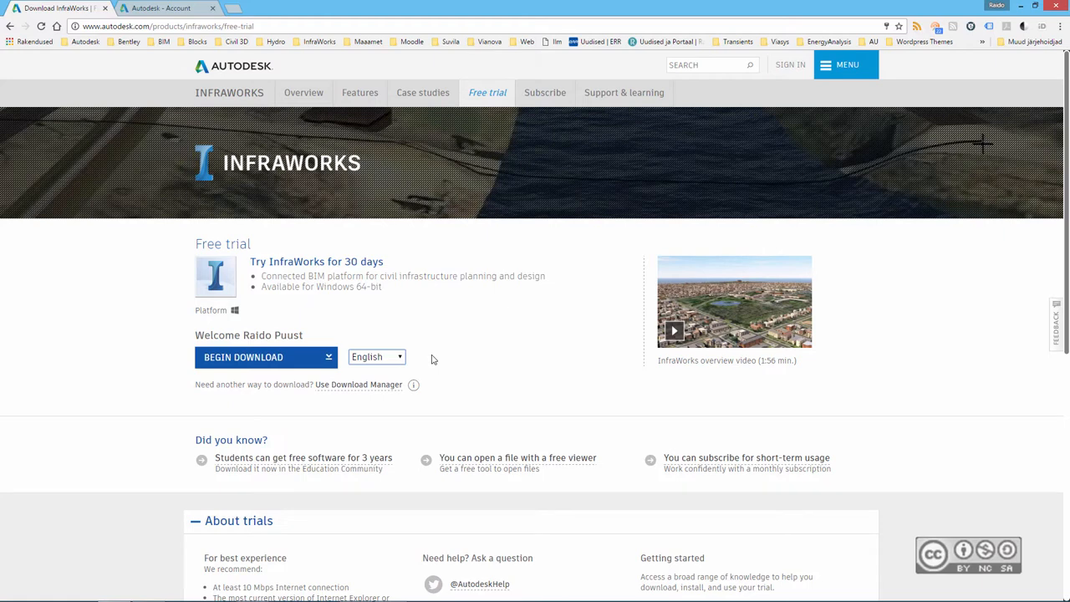
{"action": "mouse_move", "coordinate": [348, 398]}
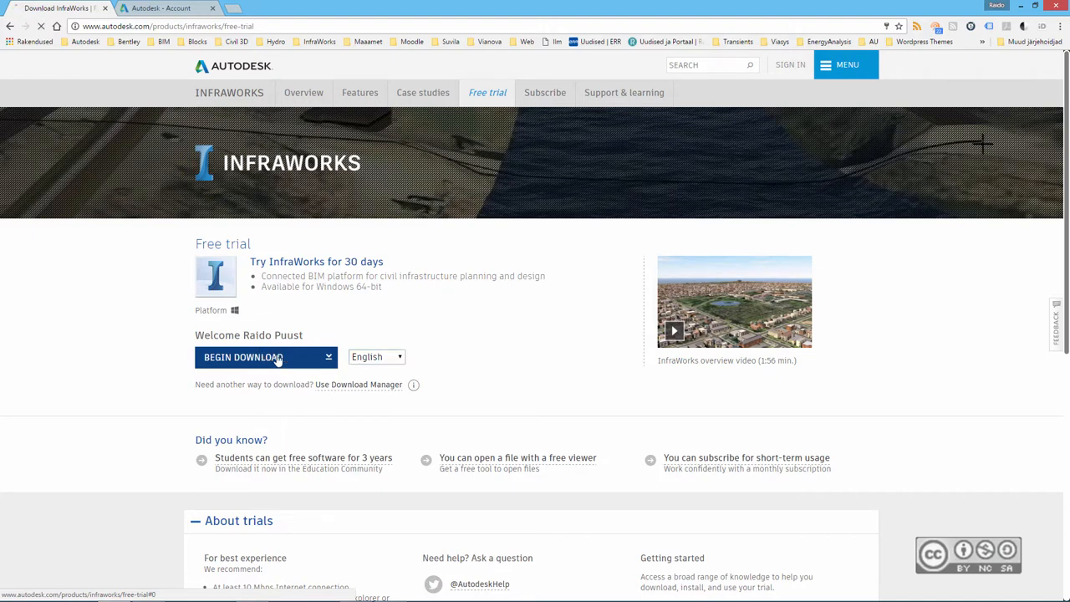
- Begin the trial download, agree to the terms and save the InfraWorks setup file to the Desktop
{"action": "left_click", "coordinate": [259, 358]}
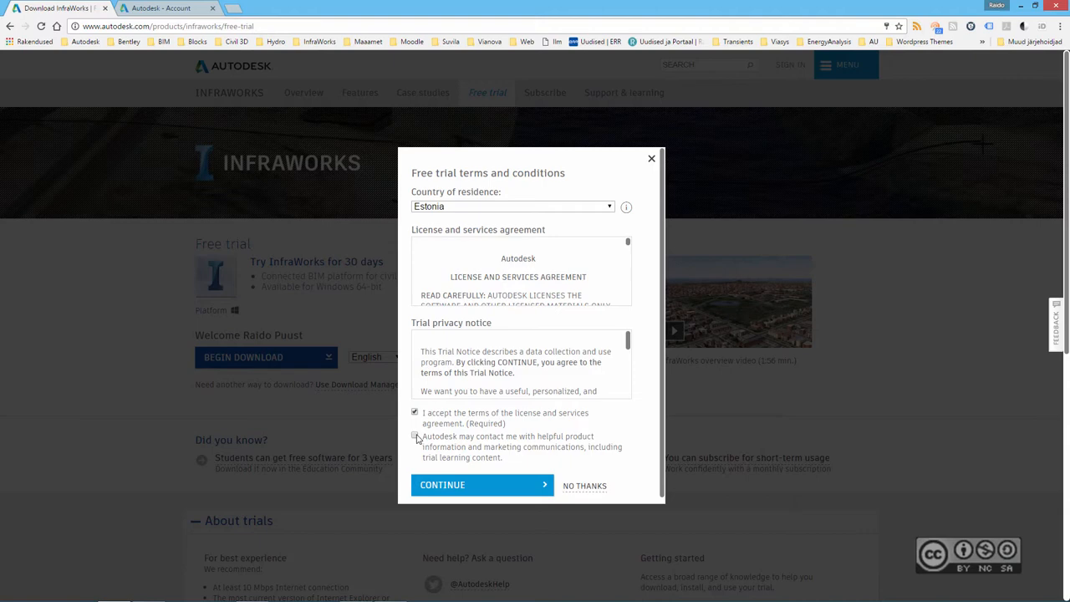
{"action": "left_click", "coordinate": [441, 485]}
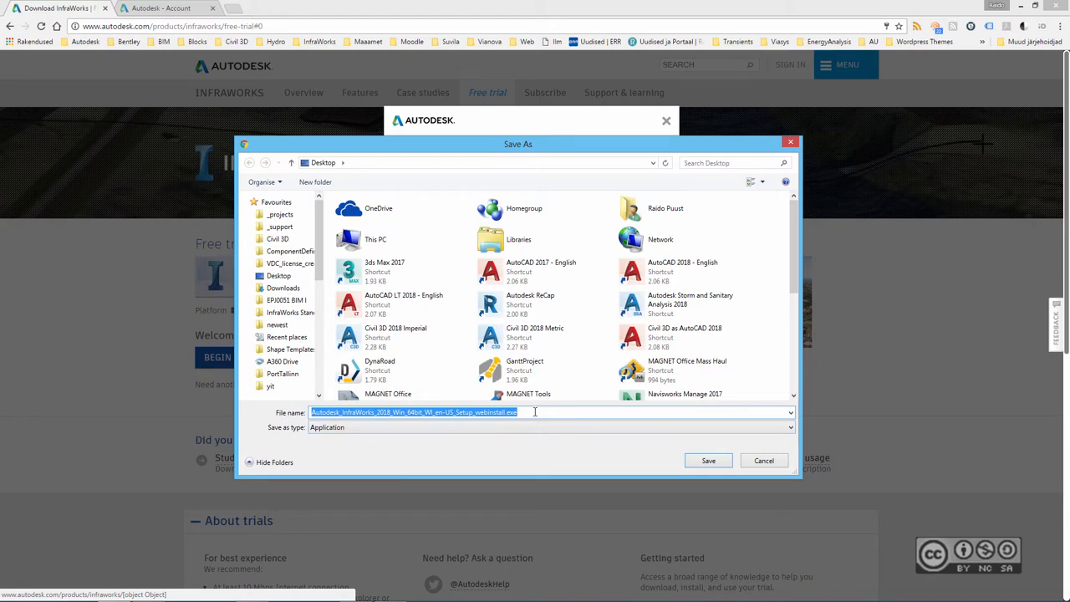
{"action": "left_click", "coordinate": [709, 461]}
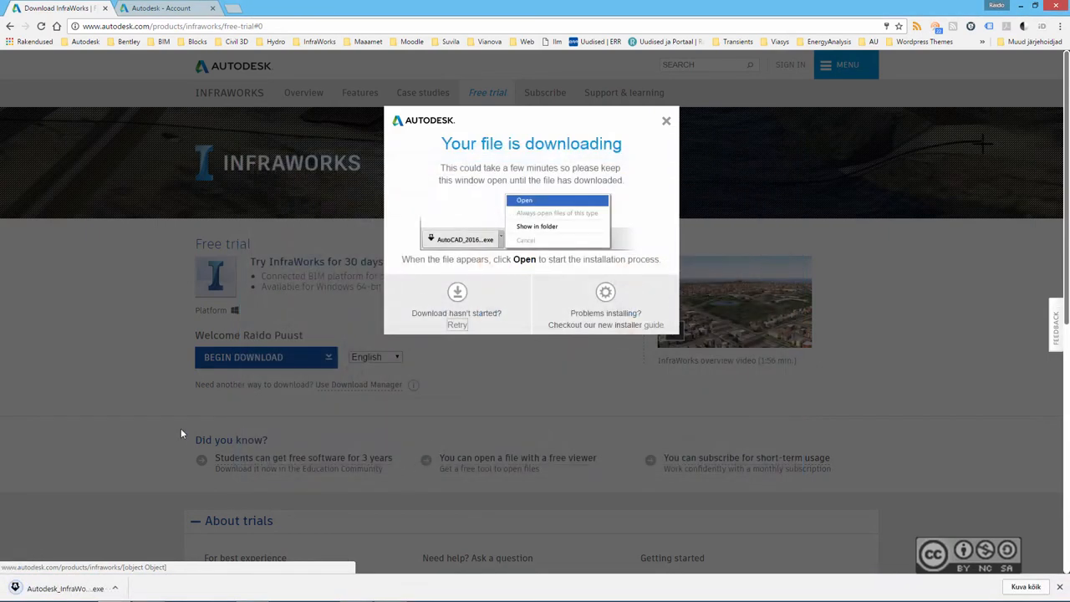
{"action": "mouse_move", "coordinate": [77, 418]}
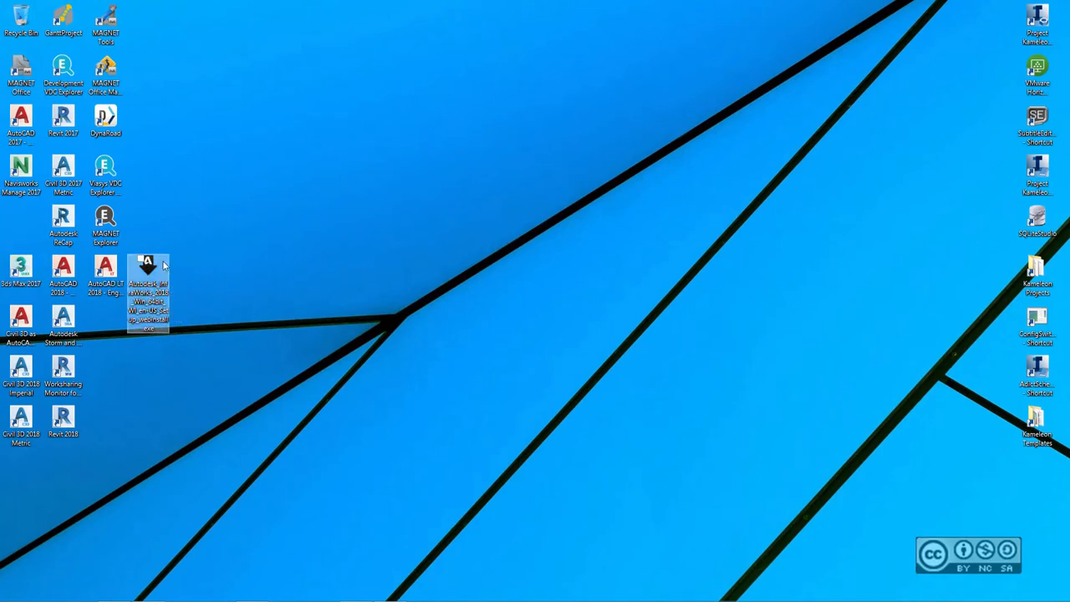
- Run the downloaded InfraWorks setup file from the desktop to begin setup initialization
{"action": "double_click", "coordinate": [147, 284]}
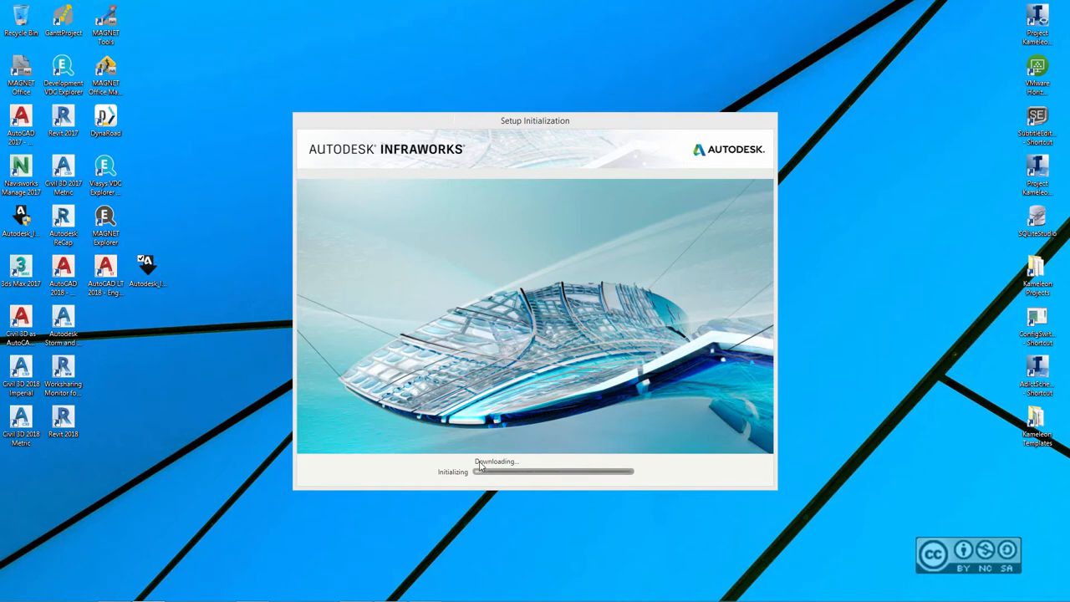
{"action": "mouse_move", "coordinate": [531, 462]}
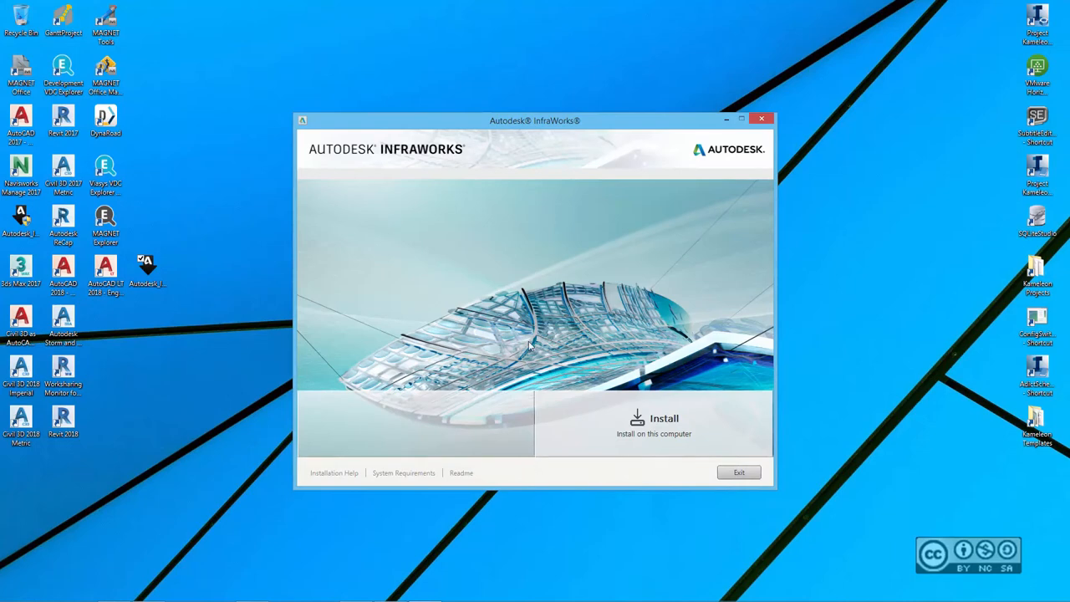
{"action": "mouse_move", "coordinate": [549, 316]}
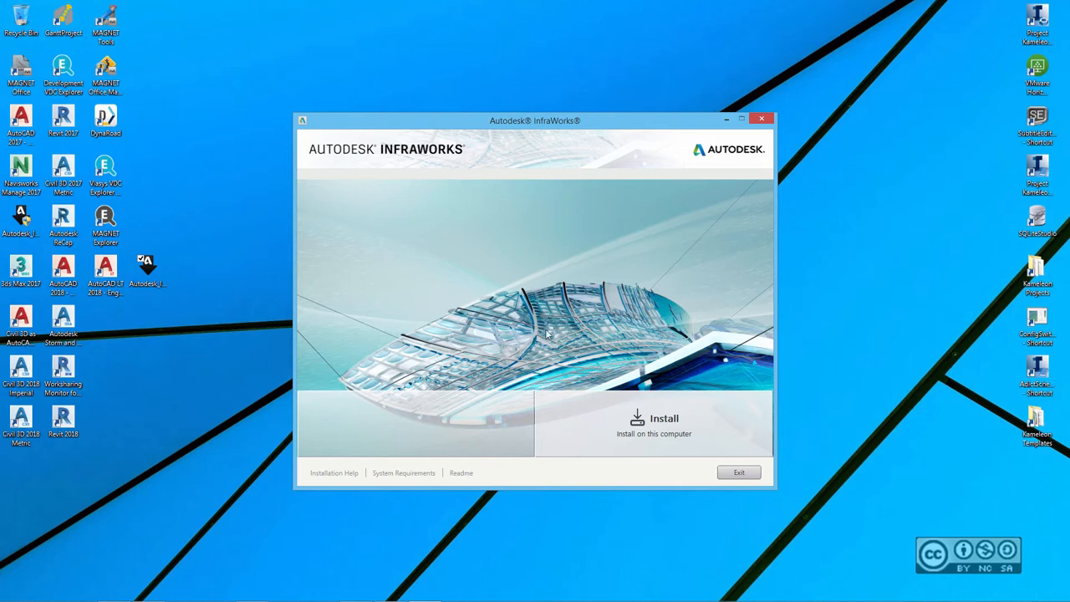
{"action": "mouse_move", "coordinate": [669, 426]}
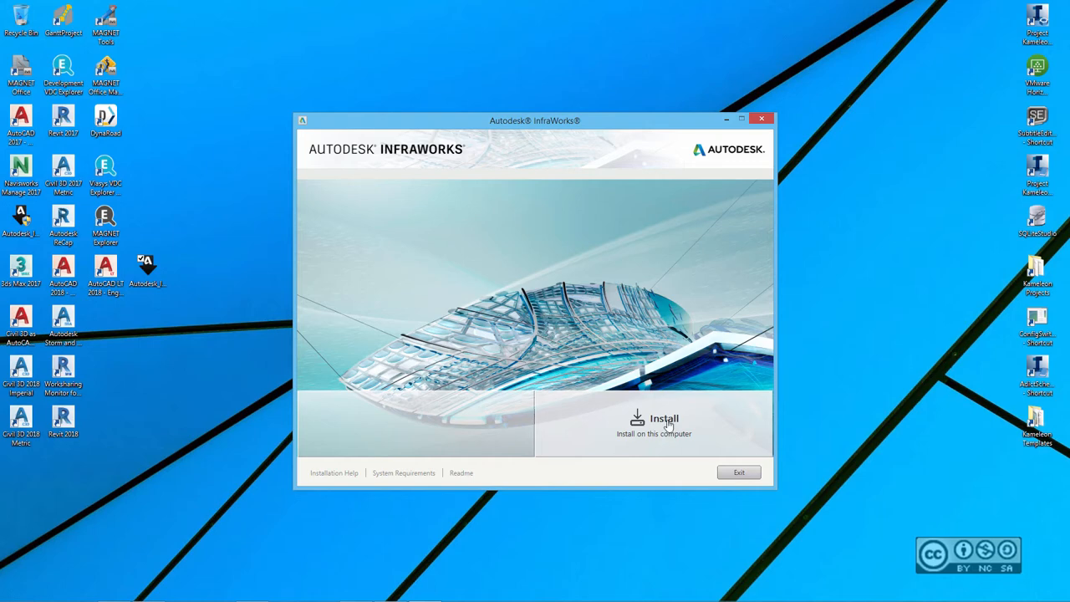
{"action": "mouse_move", "coordinate": [542, 464]}
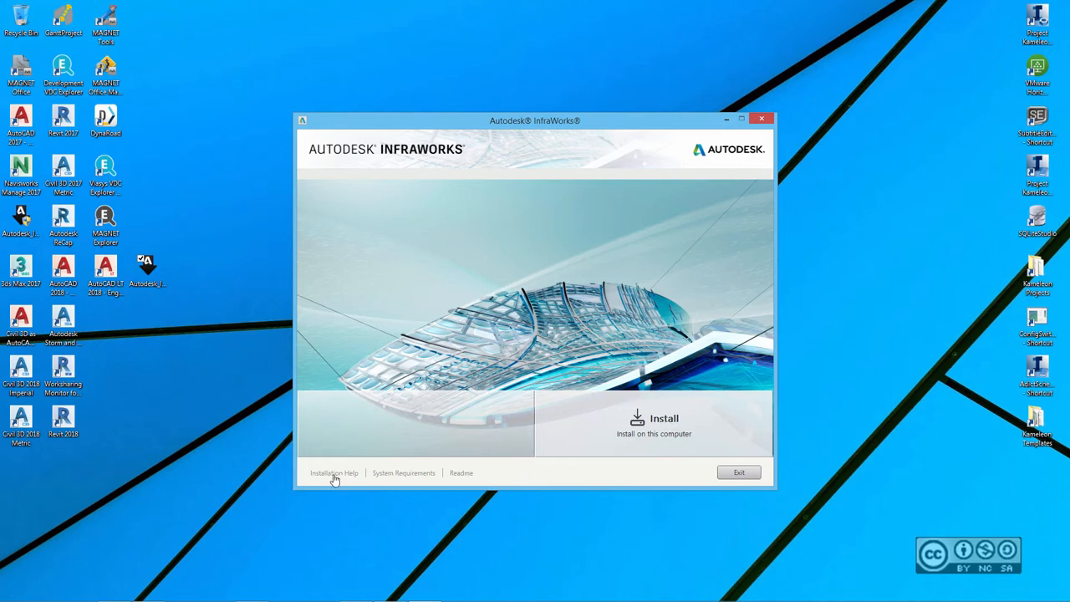
{"action": "mouse_move", "coordinate": [472, 478]}
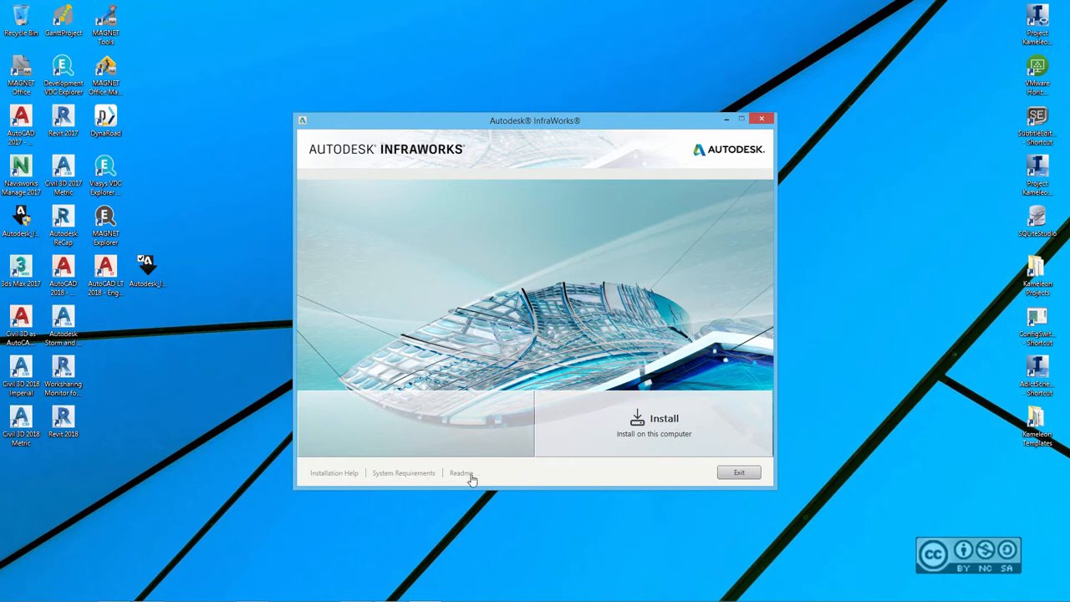
{"action": "mouse_move", "coordinate": [515, 471]}
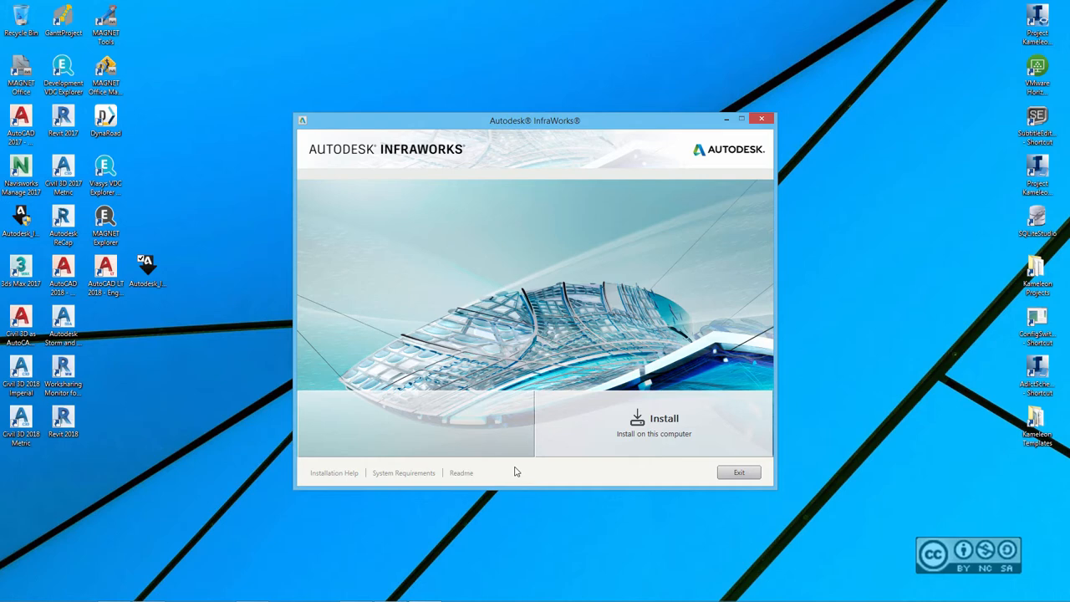
{"action": "mouse_move", "coordinate": [535, 468]}
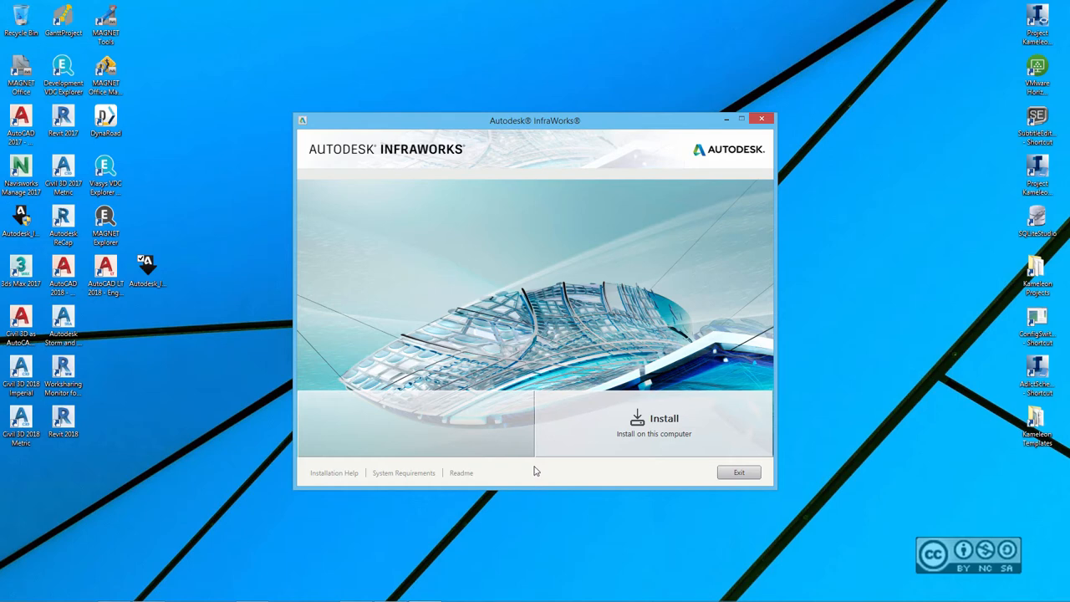
- Choose to install on this computer, accept the license agreement and reach the installation configuration with its install path
{"action": "left_click", "coordinate": [654, 425]}
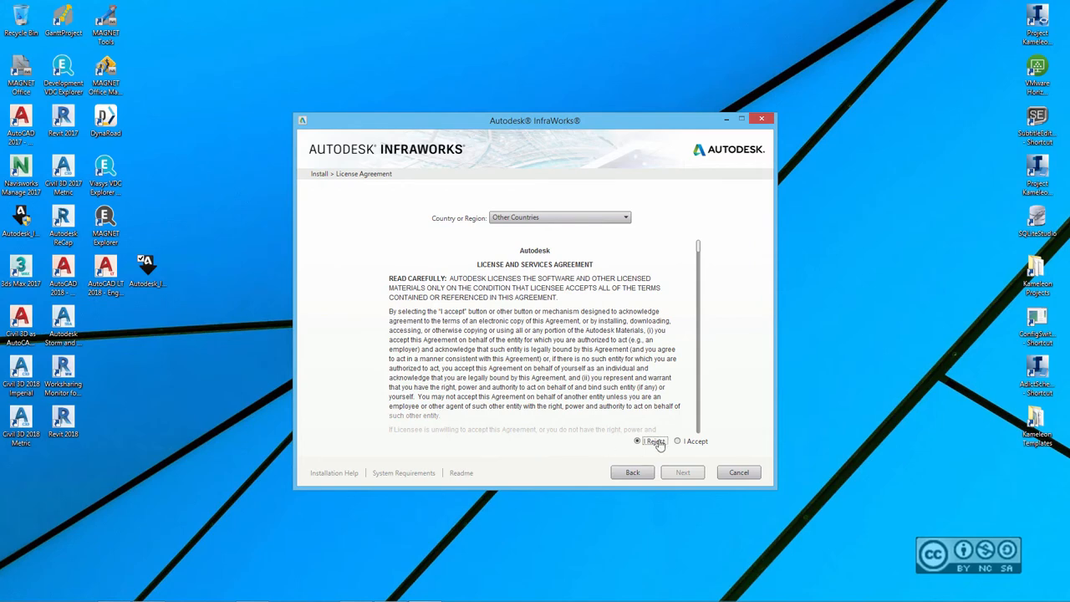
{"action": "left_click", "coordinate": [677, 442]}
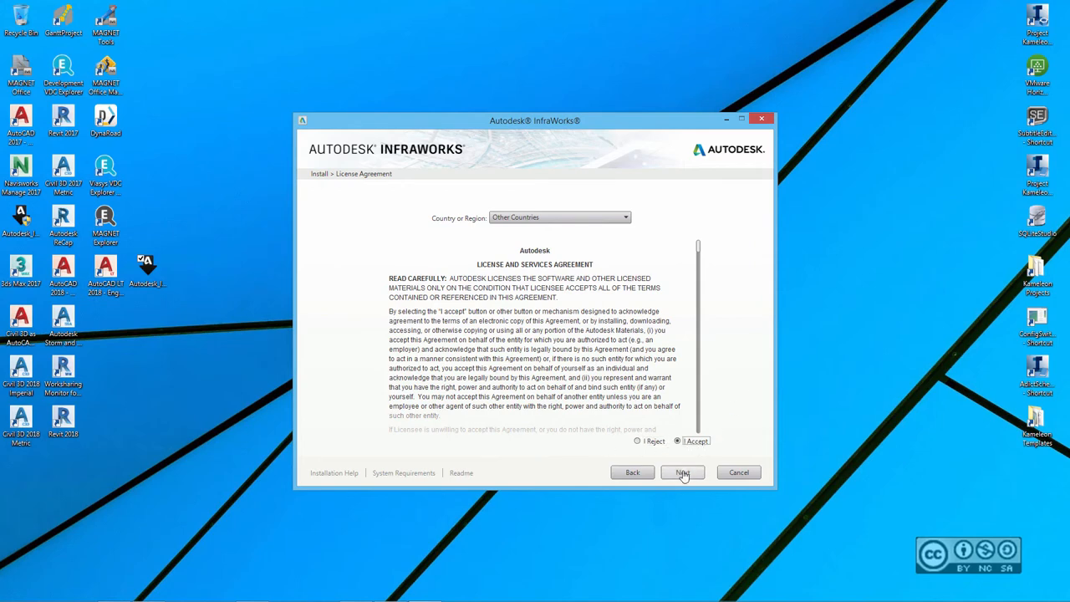
{"action": "left_click", "coordinate": [682, 471]}
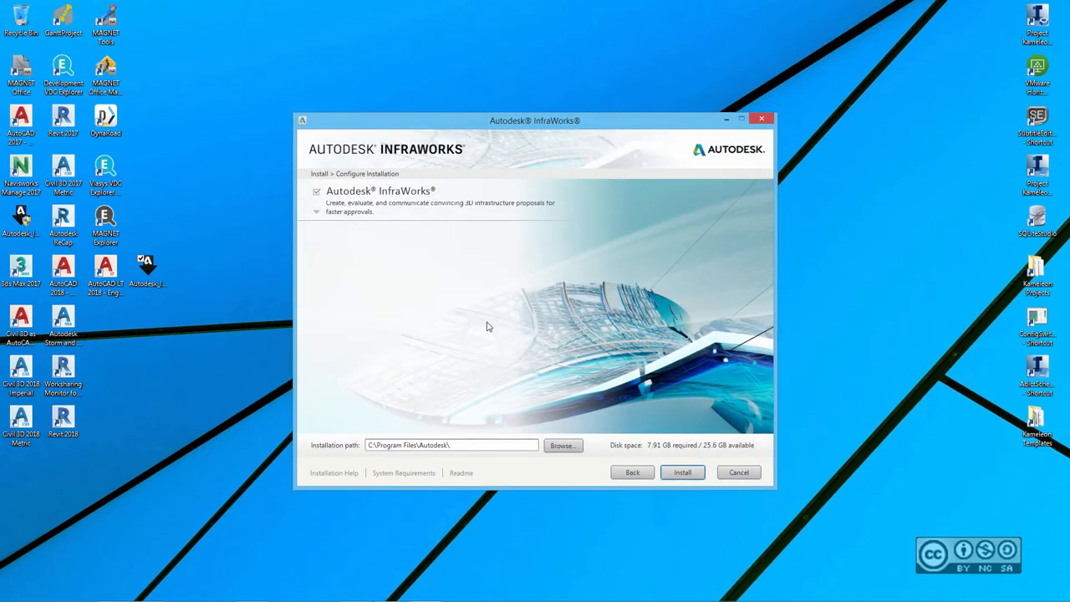
{"action": "mouse_move", "coordinate": [474, 308]}
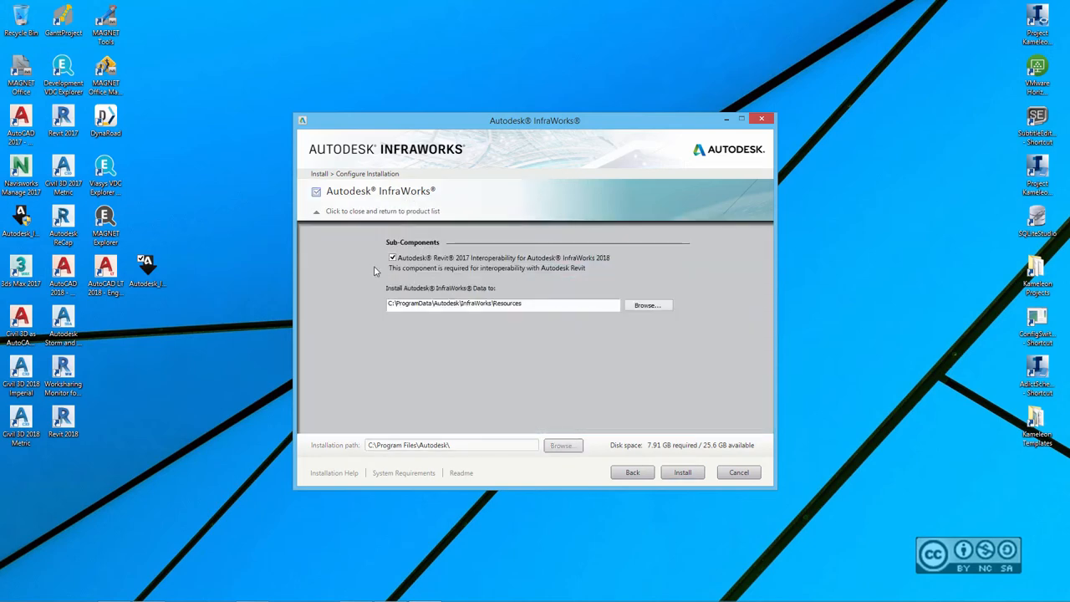
{"action": "mouse_move", "coordinate": [364, 265]}
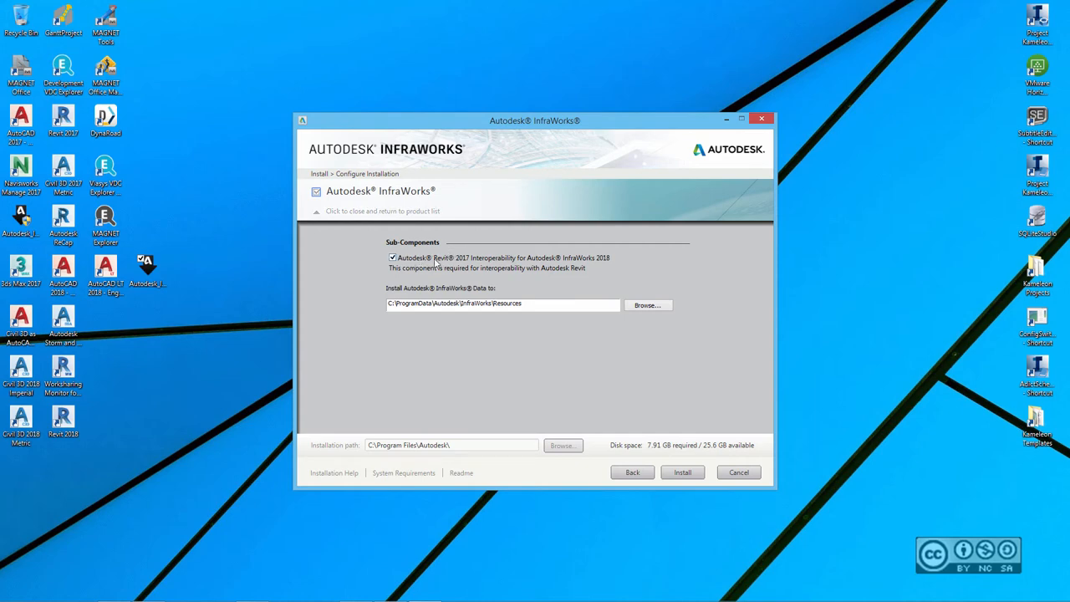
{"action": "mouse_move", "coordinate": [488, 280]}
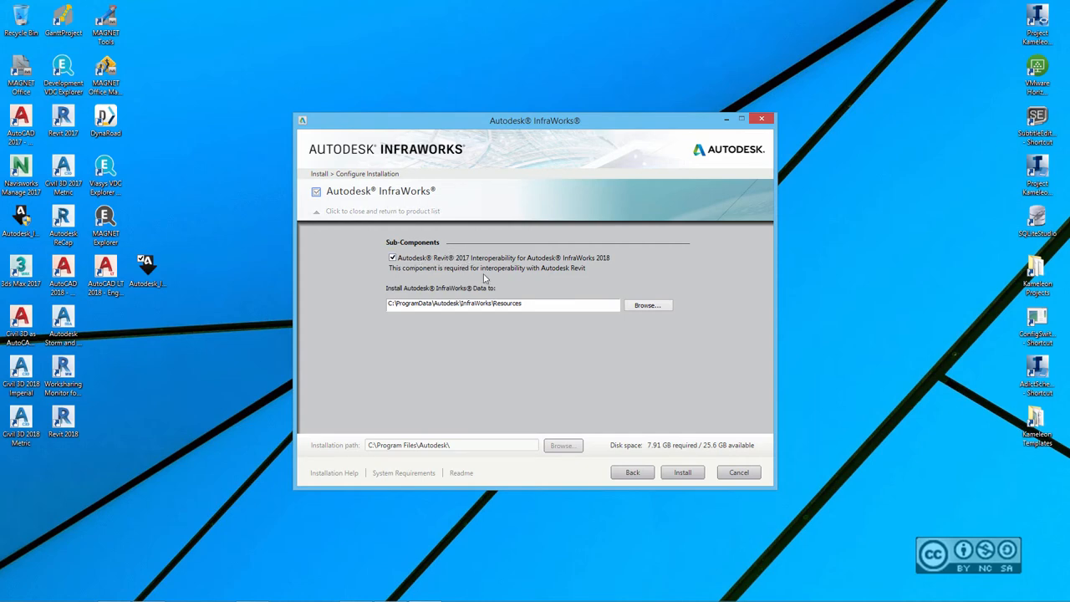
{"action": "mouse_move", "coordinate": [498, 266]}
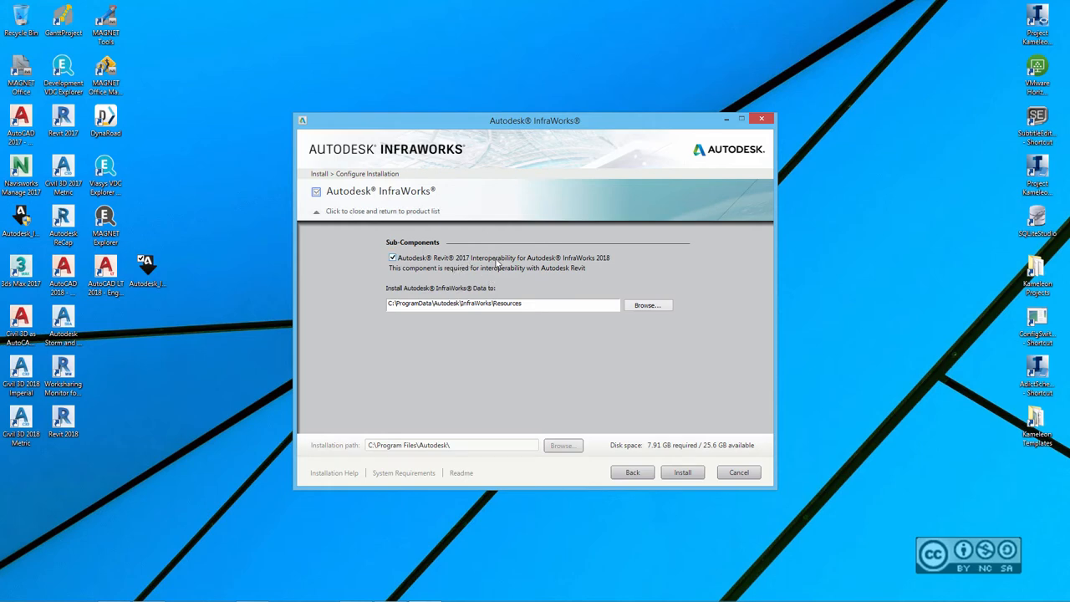
{"action": "mouse_move", "coordinate": [410, 244]}
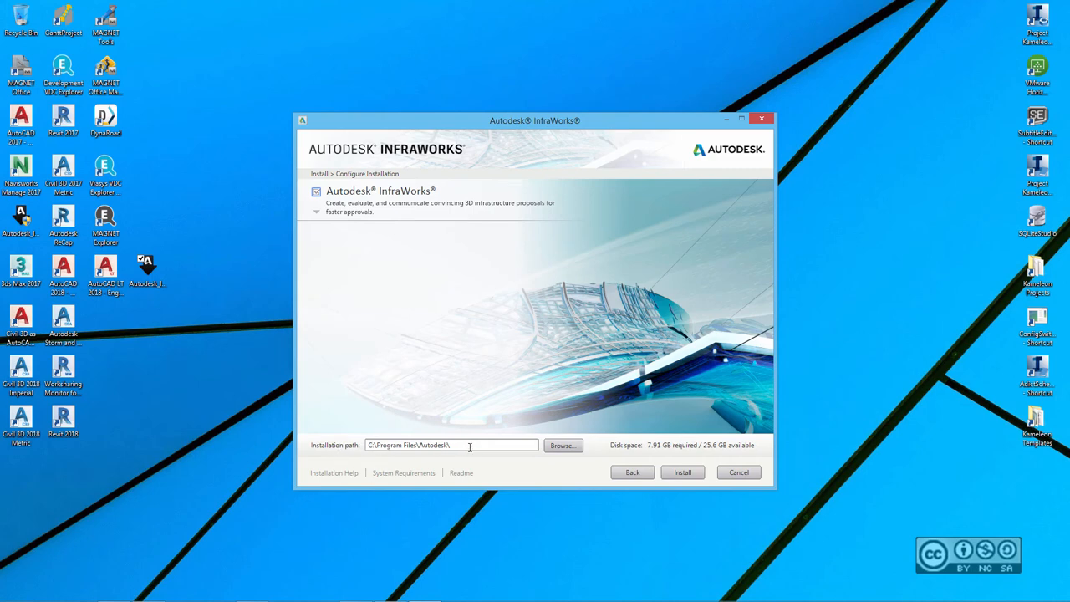
{"action": "mouse_move", "coordinate": [605, 454]}
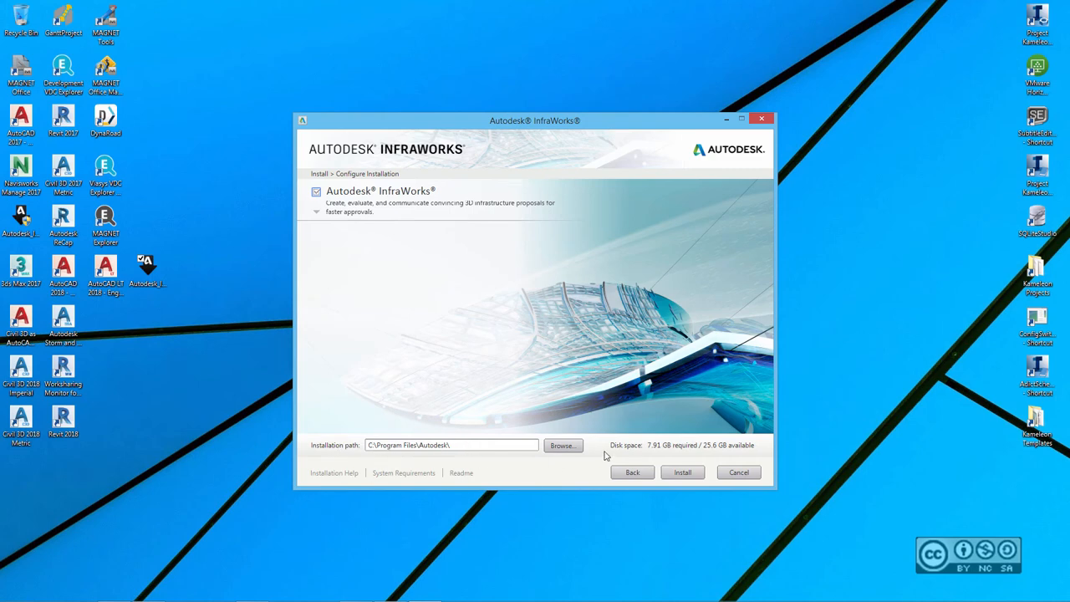
{"action": "mouse_move", "coordinate": [652, 450]}
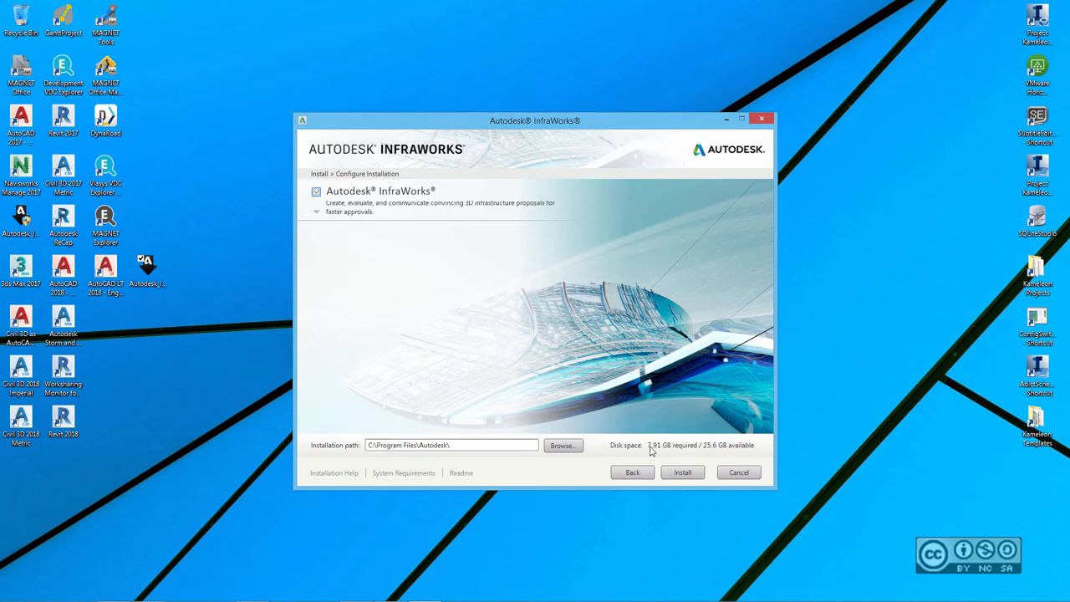
{"action": "mouse_move", "coordinate": [552, 355]}
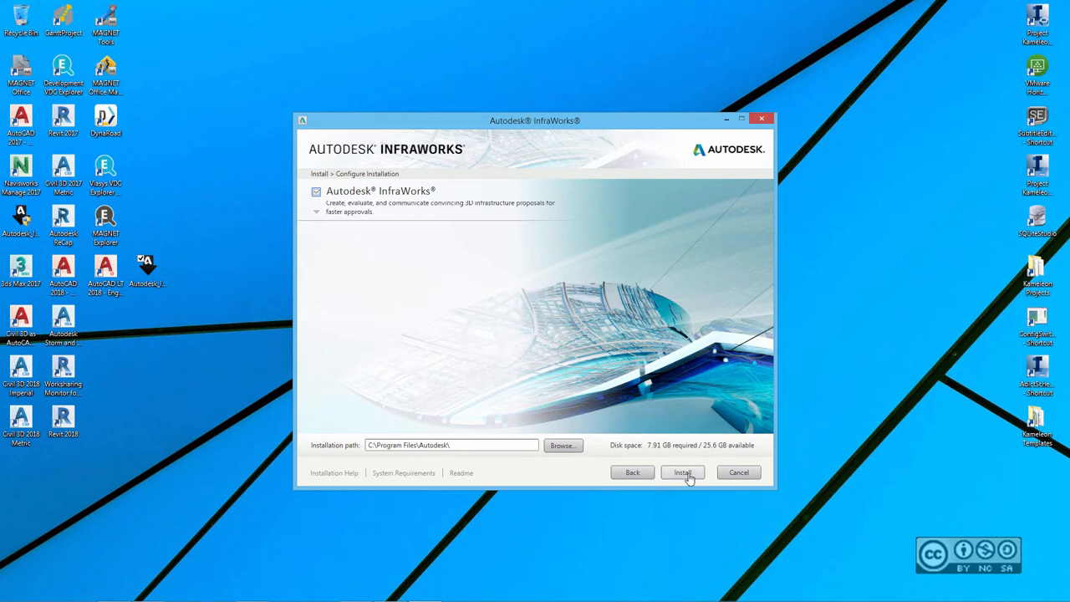
- Start the InfraWorks 2018 installation so its seven components begin downloading
{"action": "left_click", "coordinate": [682, 471]}
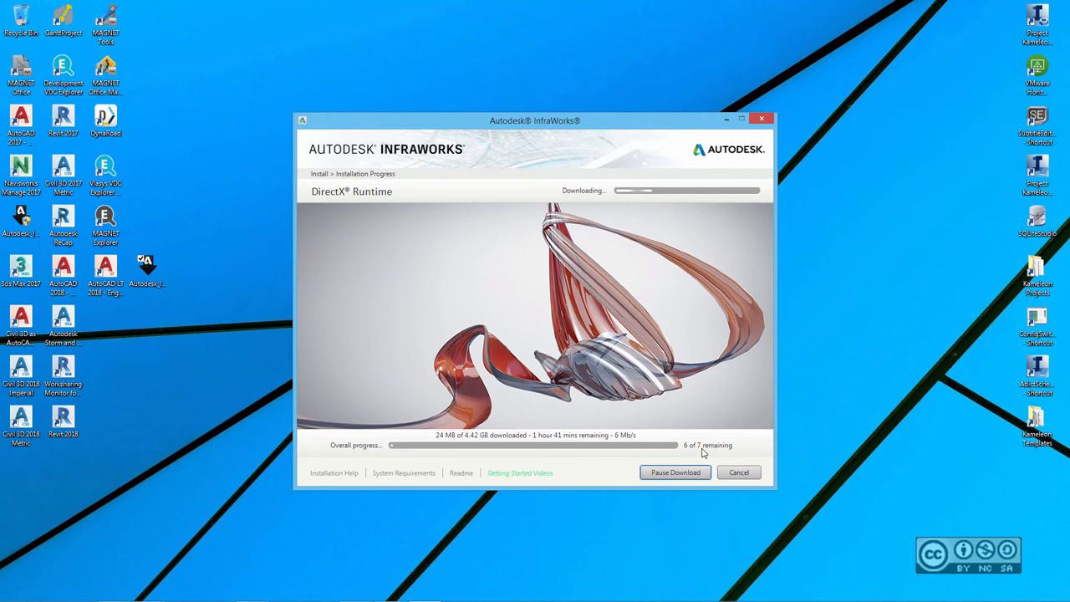
{"action": "mouse_move", "coordinate": [685, 451]}
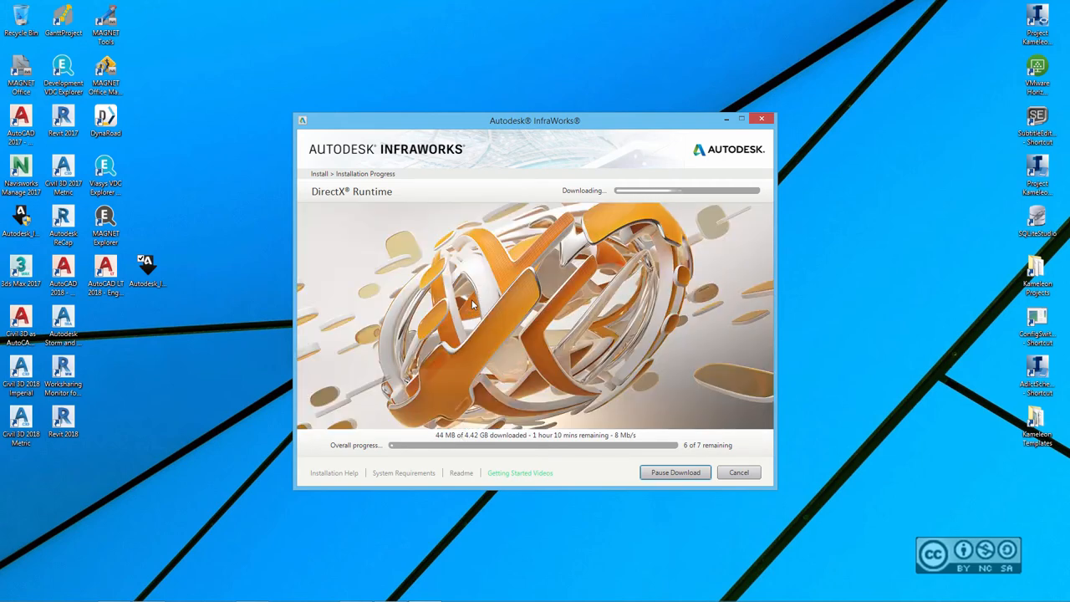
{"action": "mouse_move", "coordinate": [474, 364]}
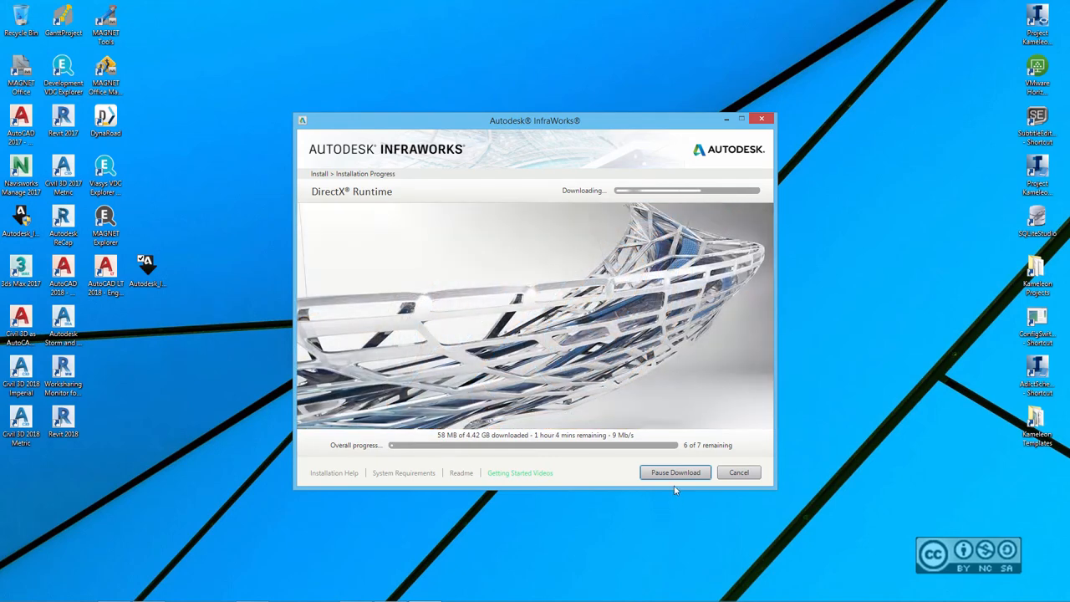
{"action": "mouse_move", "coordinate": [459, 384]}
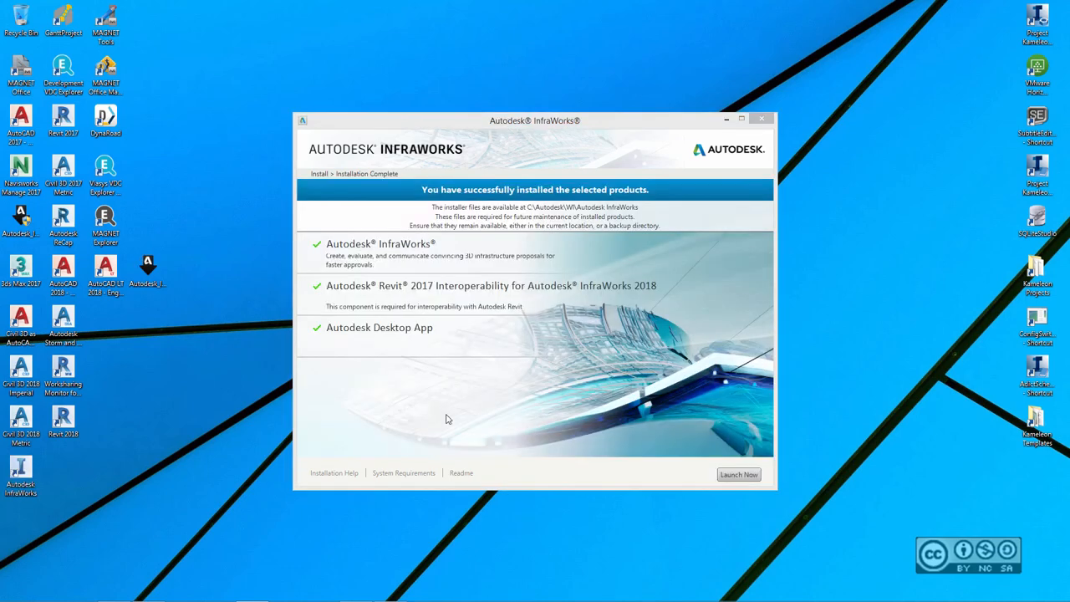
{"action": "mouse_move", "coordinate": [358, 393]}
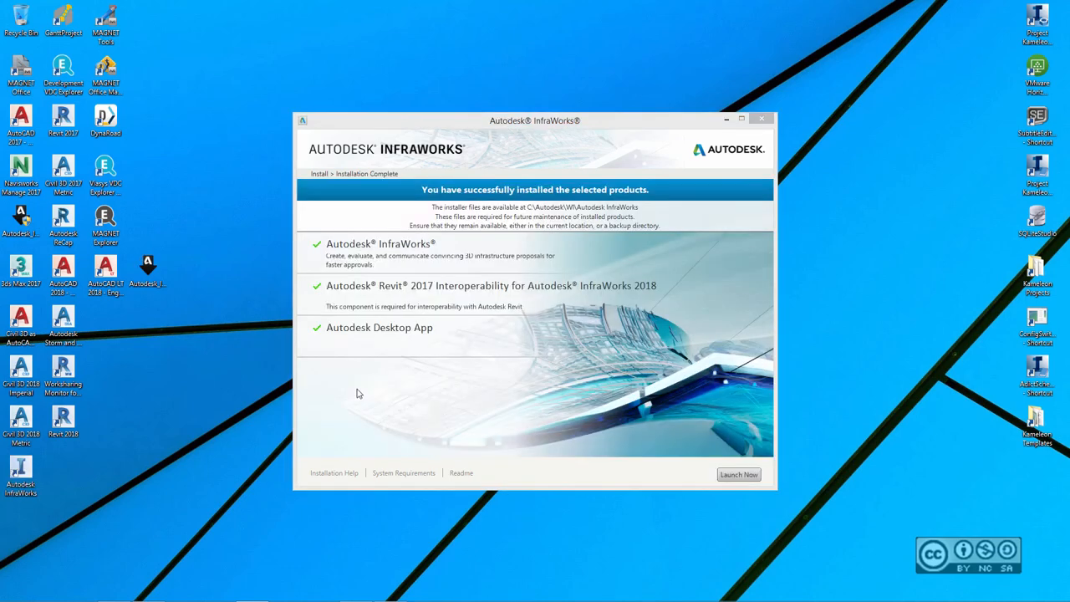
{"action": "mouse_move", "coordinate": [307, 263]}
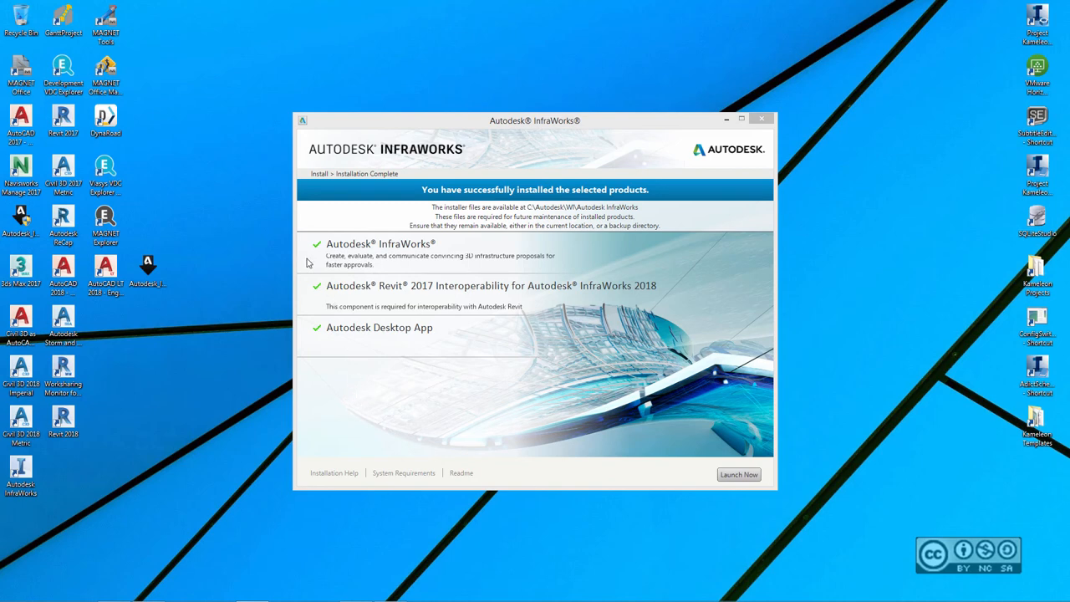
{"action": "mouse_move", "coordinate": [307, 257]}
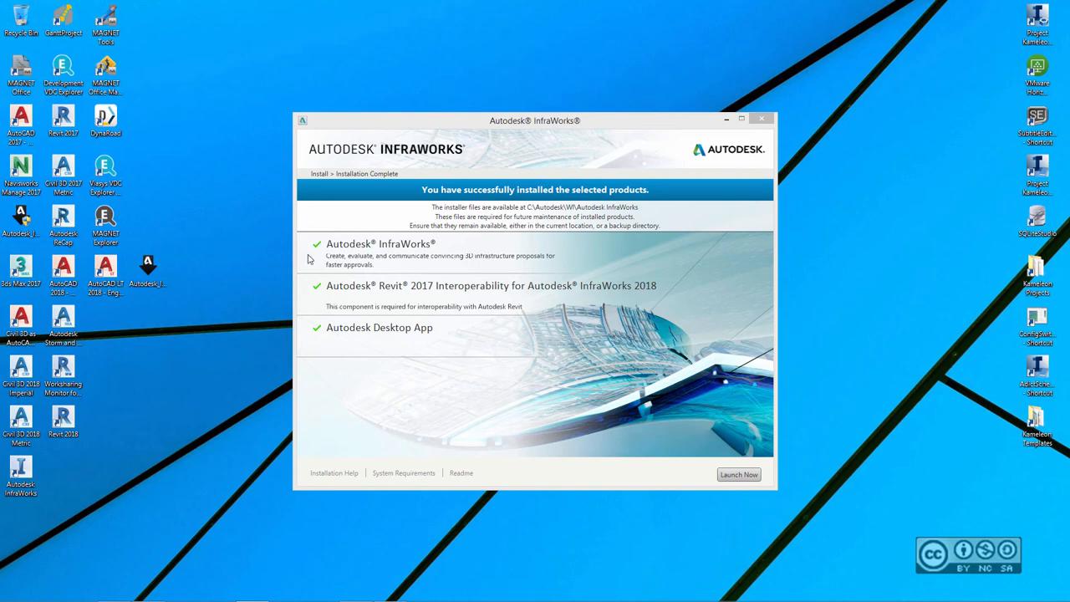
{"action": "mouse_move", "coordinate": [311, 318]}
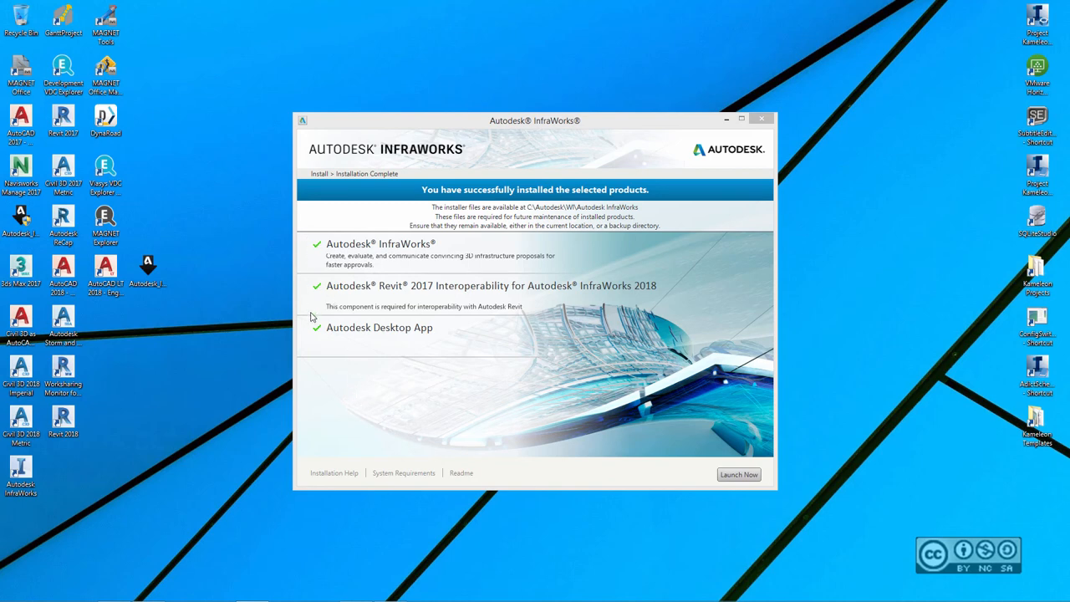
{"action": "mouse_move", "coordinate": [388, 309]}
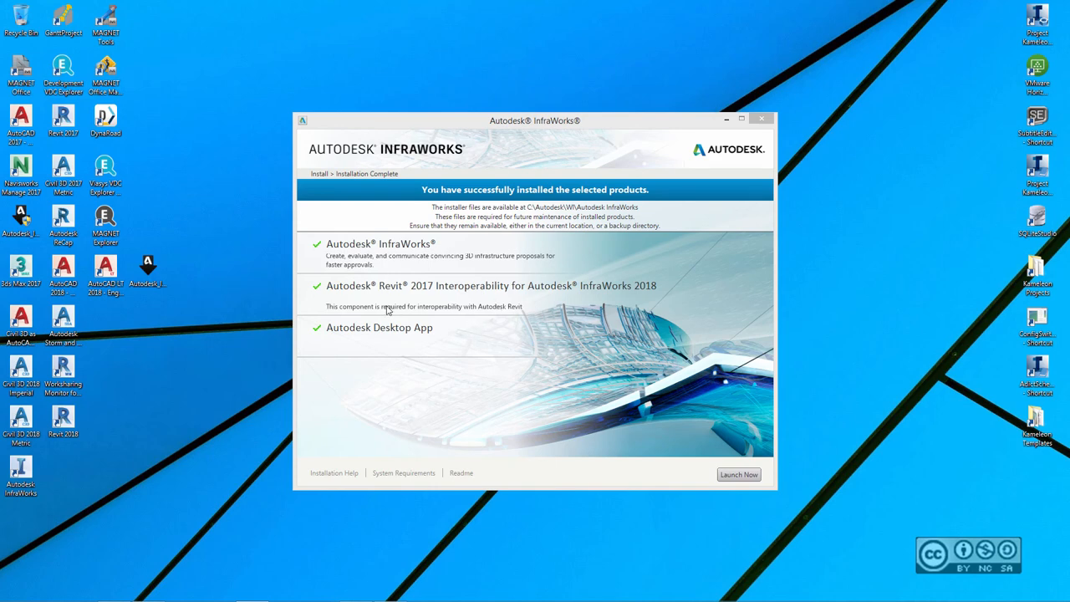
{"action": "mouse_move", "coordinate": [458, 316]}
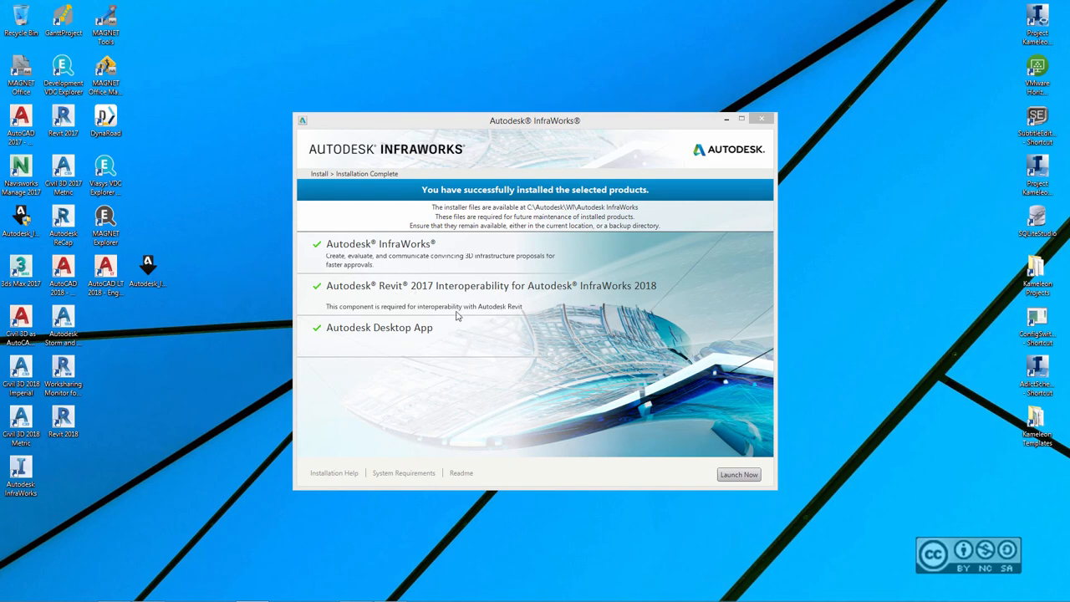
{"action": "mouse_move", "coordinate": [351, 344]}
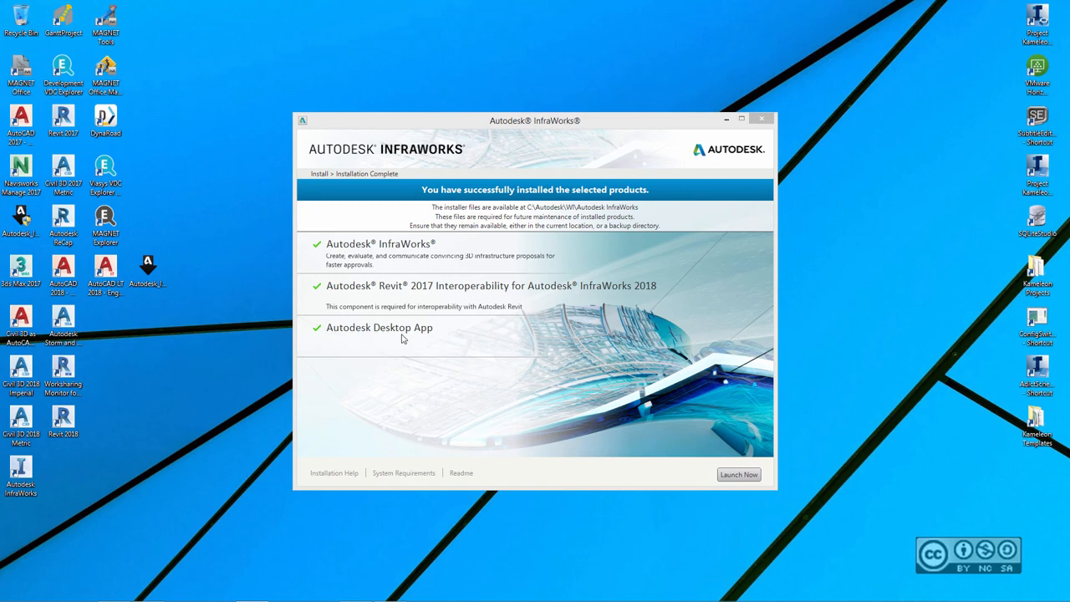
{"action": "mouse_move", "coordinate": [594, 361]}
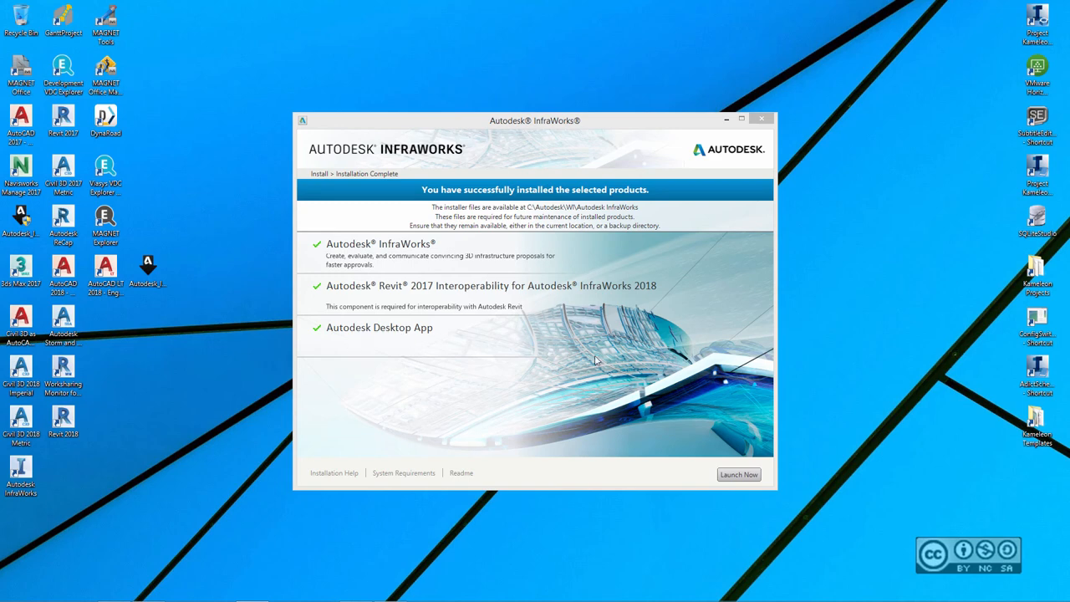
{"action": "mouse_move", "coordinate": [603, 364]}
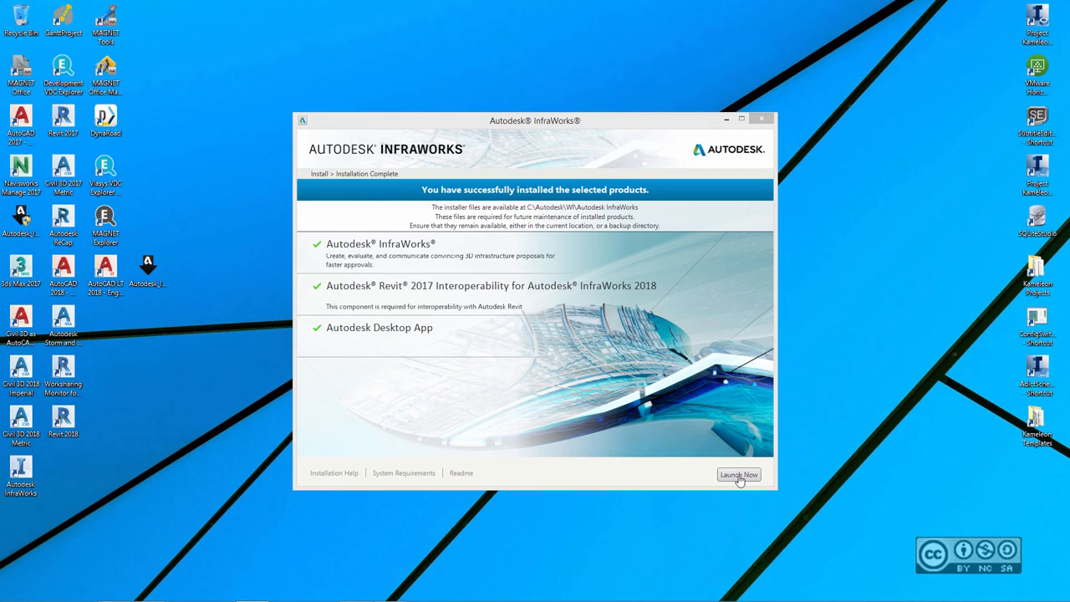
{"action": "mouse_move", "coordinate": [565, 450]}
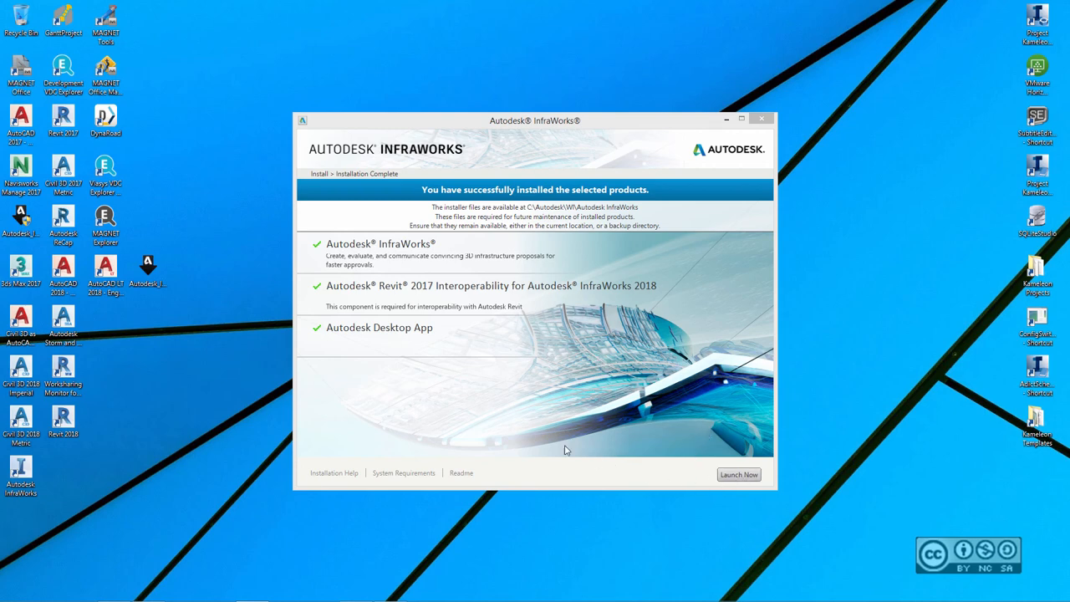
{"action": "mouse_move", "coordinate": [234, 498]}
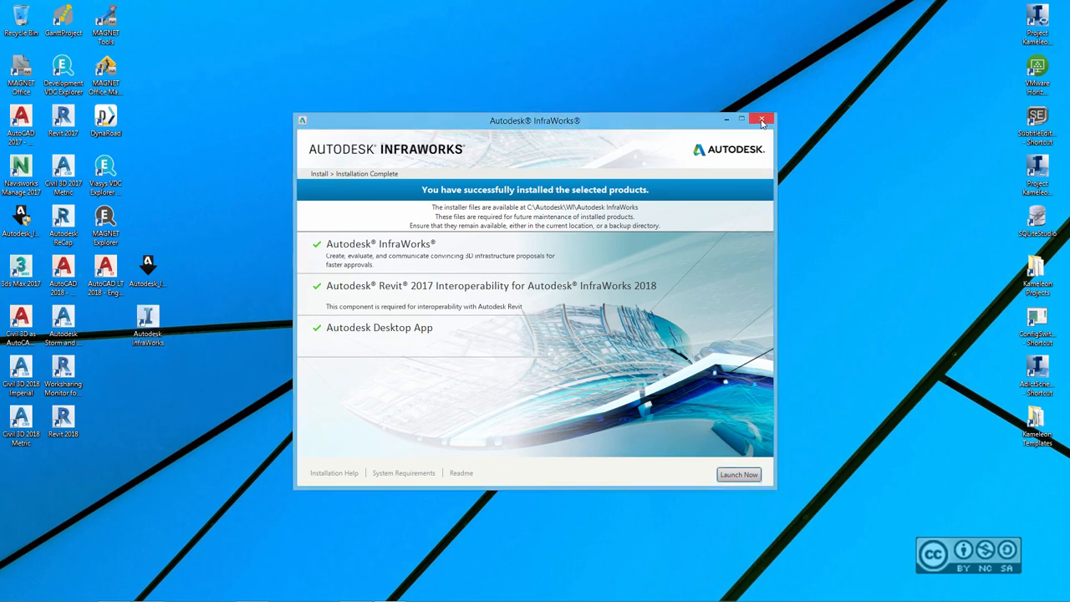
- Close the finished installer and launch InfraWorks from its new Autodesk InfraWorks desktop shortcut
{"action": "left_click", "coordinate": [761, 121]}
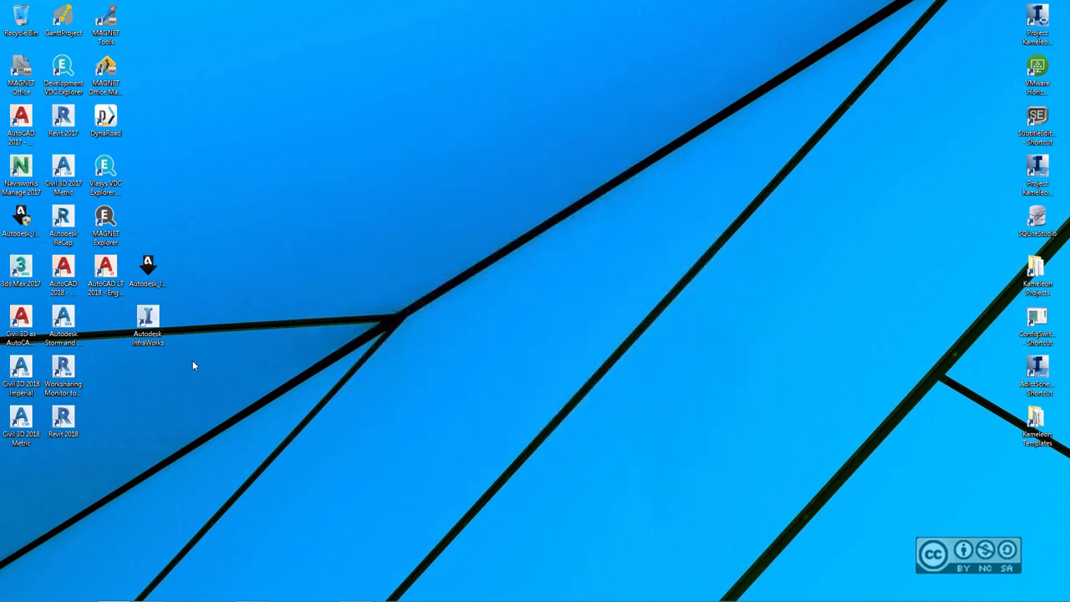
{"action": "left_click", "coordinate": [147, 324]}
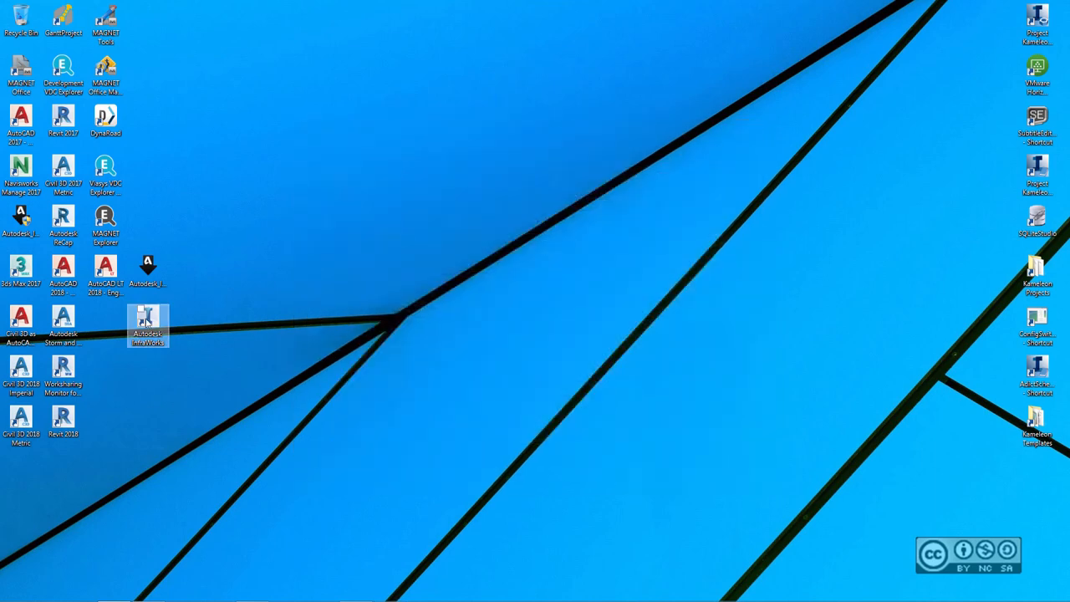
{"action": "double_click", "coordinate": [147, 324]}
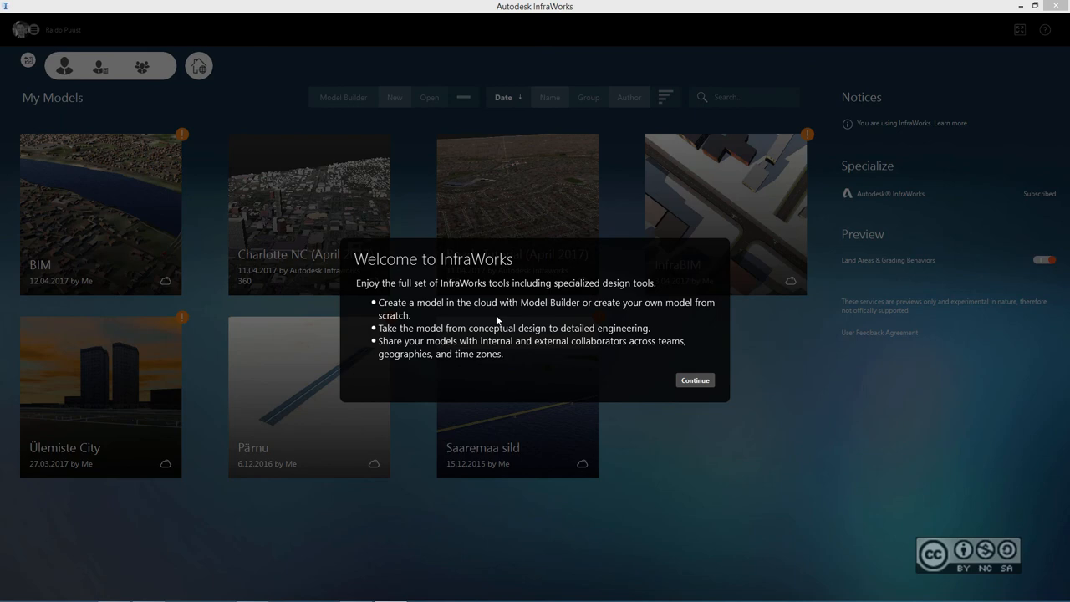
{"action": "mouse_move", "coordinate": [705, 387]}
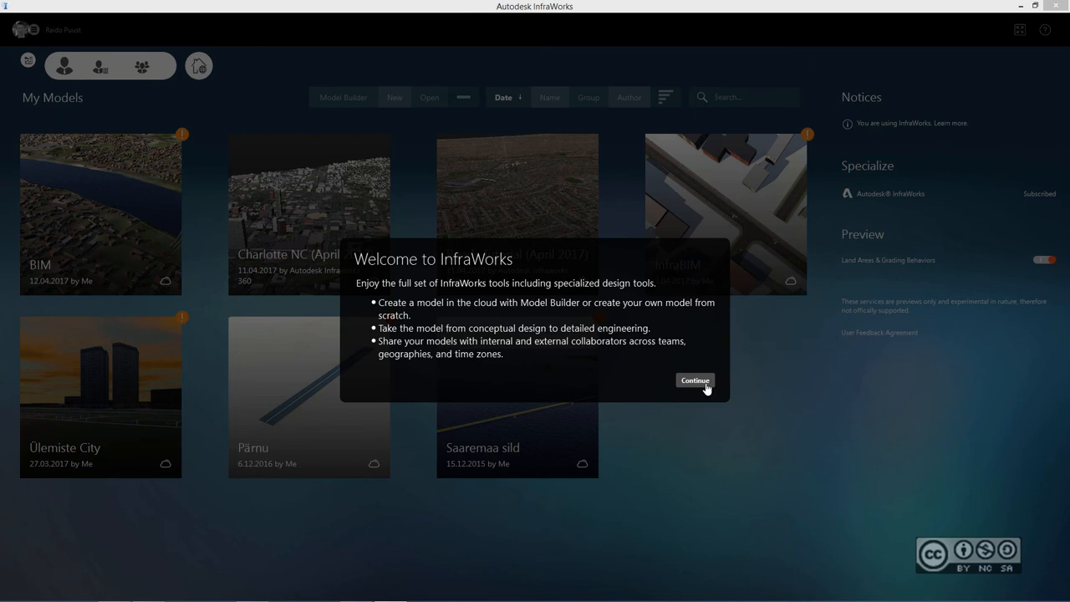
- Continue past the Welcome to InfraWorks dialog to the My Models list
{"action": "left_click", "coordinate": [695, 381]}
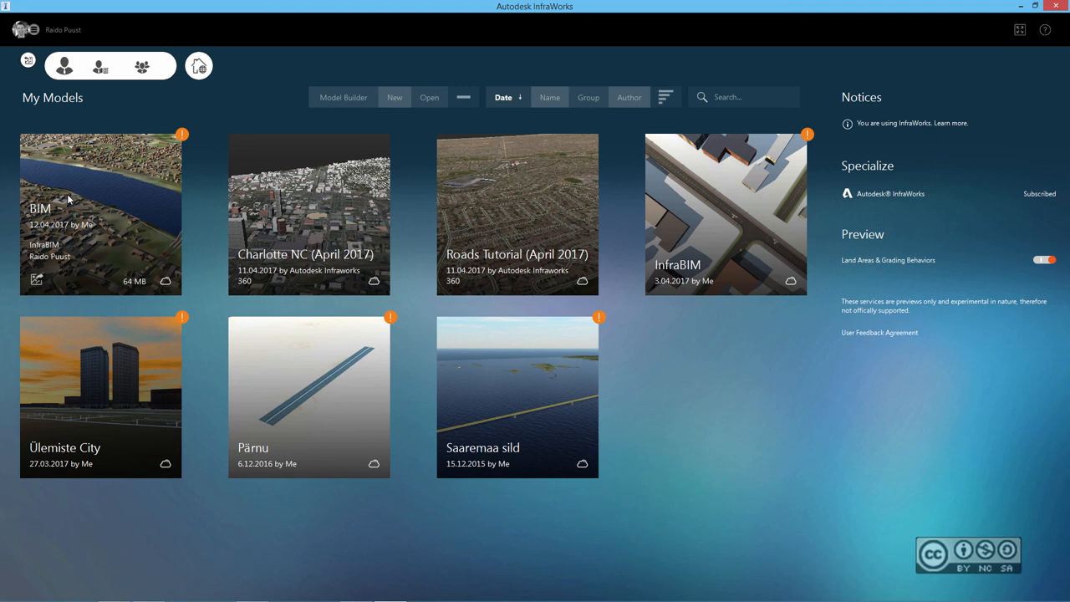
{"action": "mouse_move", "coordinate": [204, 202]}
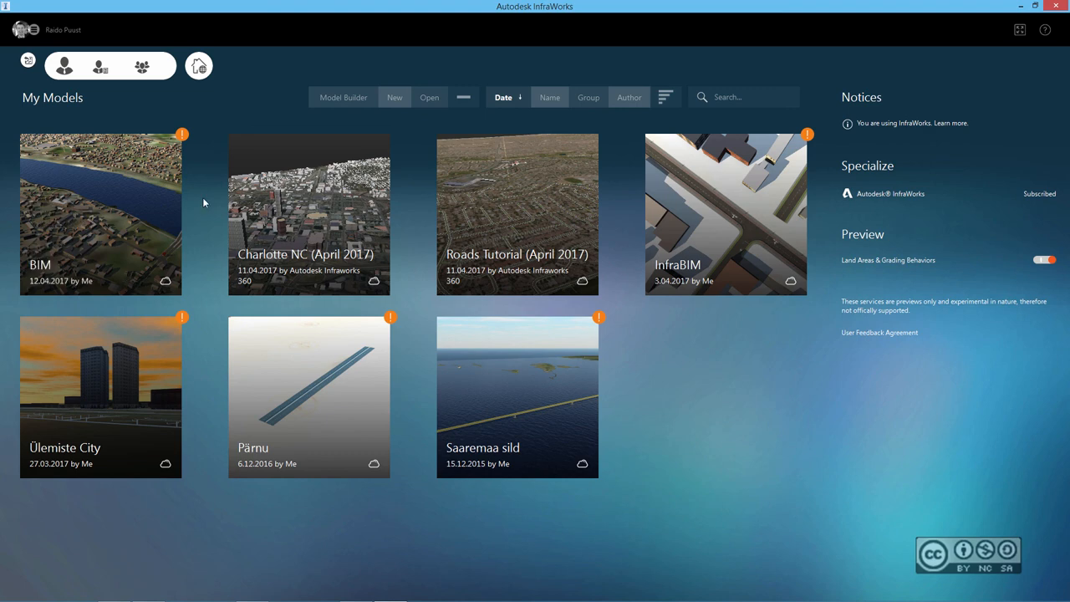